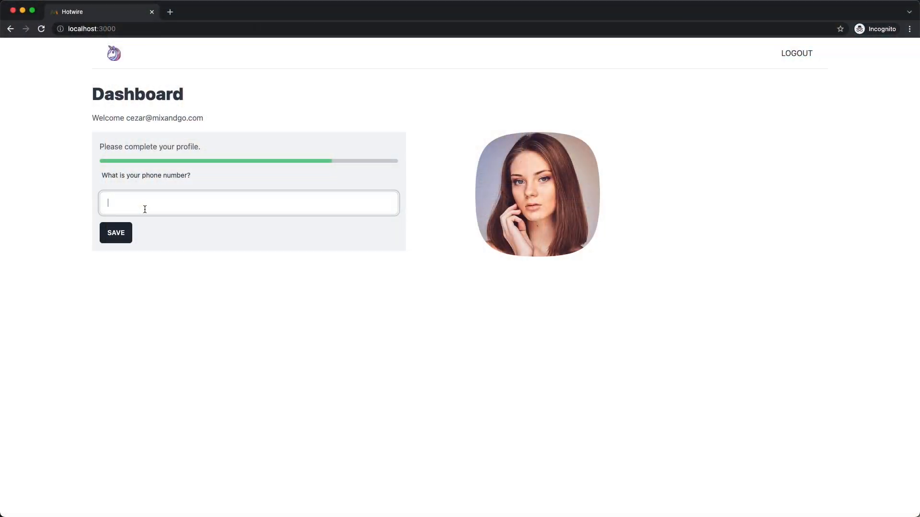
Answer the name question, then enter phone number 123456 and save it.
text(Ce)
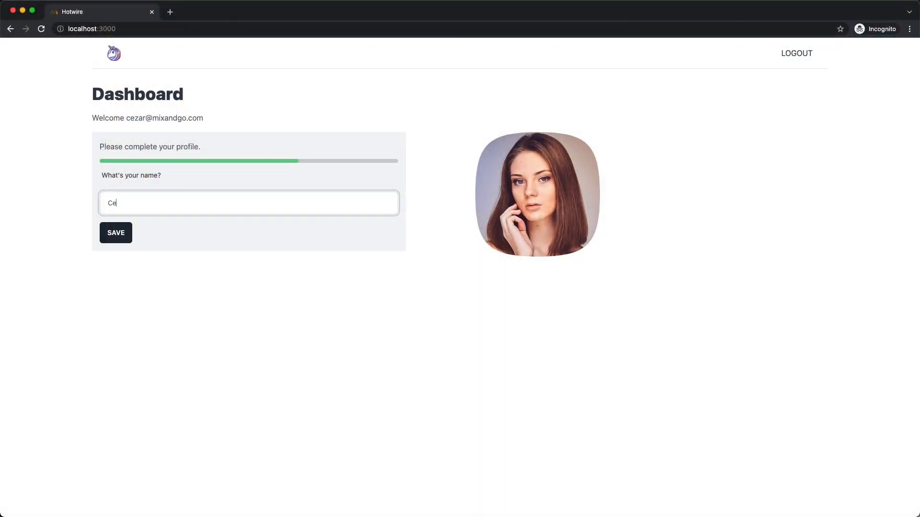
click(116, 232)
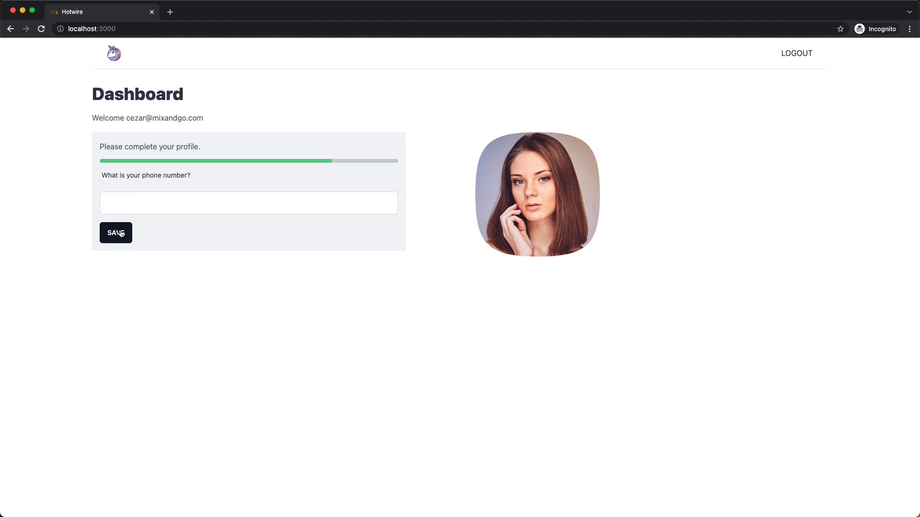
click(248, 203)
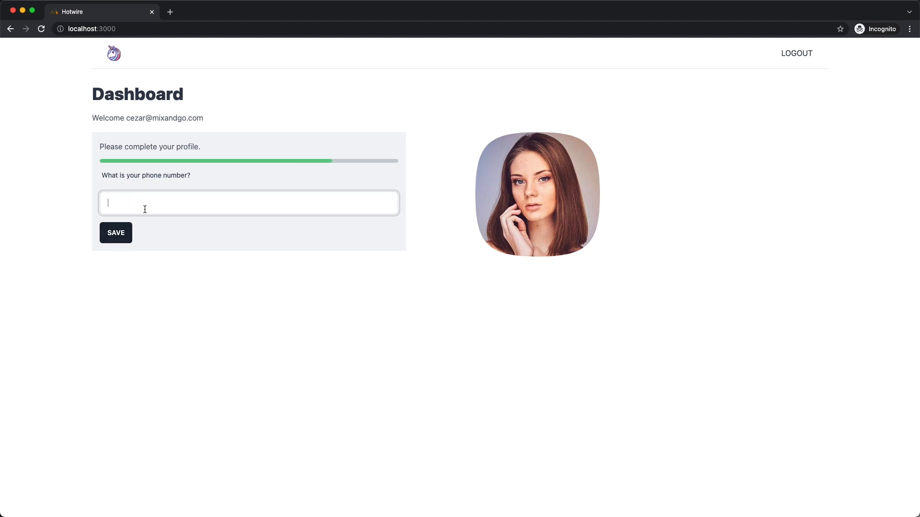
text(123456)
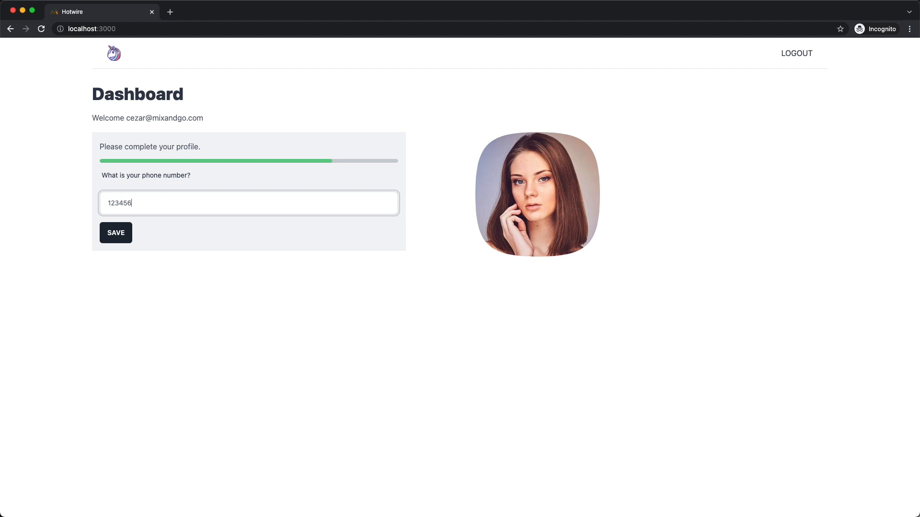
click(115, 232)
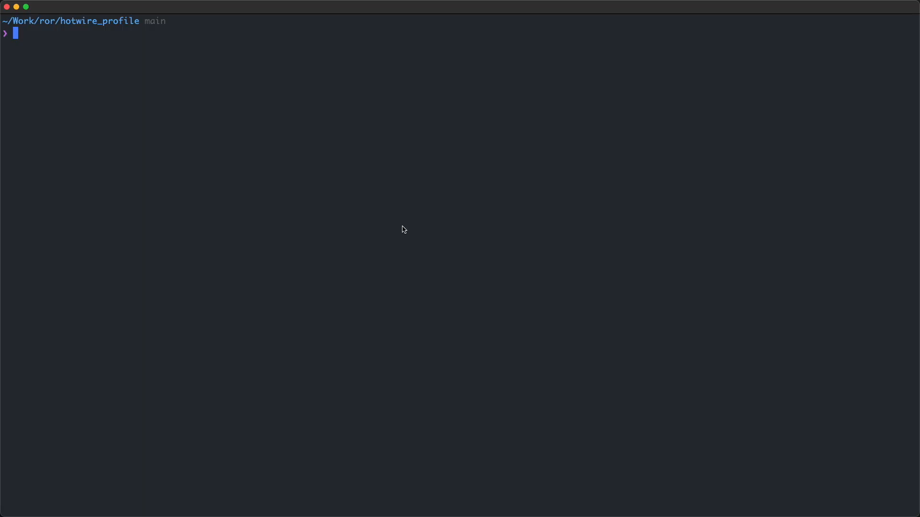
Run bundle and rails g devise:install, then select the mailer URL options line.
text(bunde)
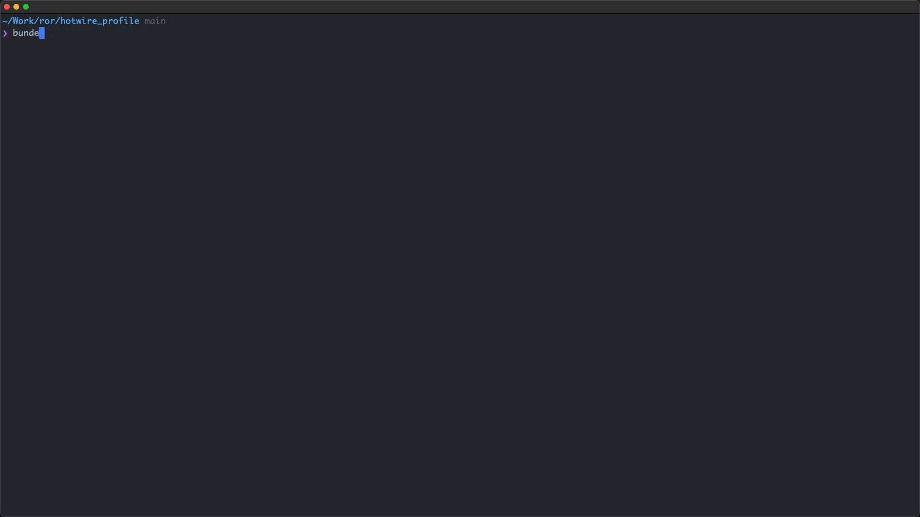
key(enter)
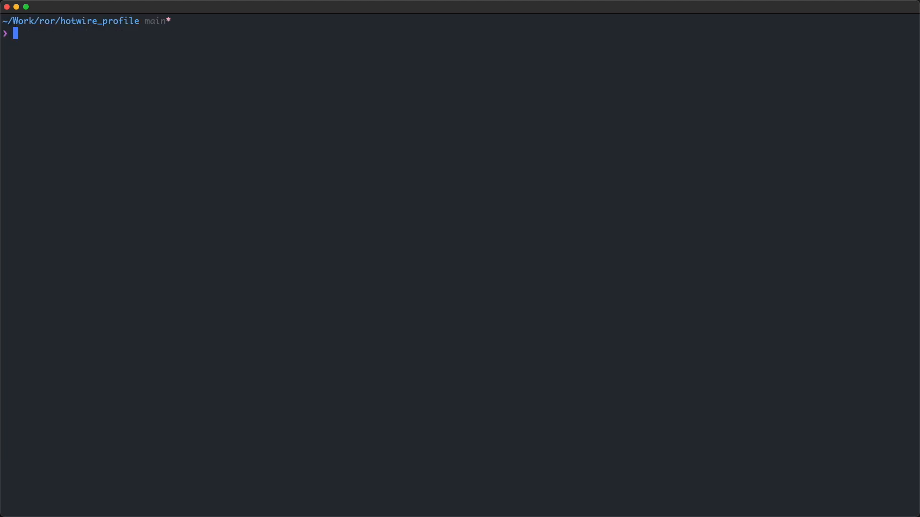
text(rails g devise)
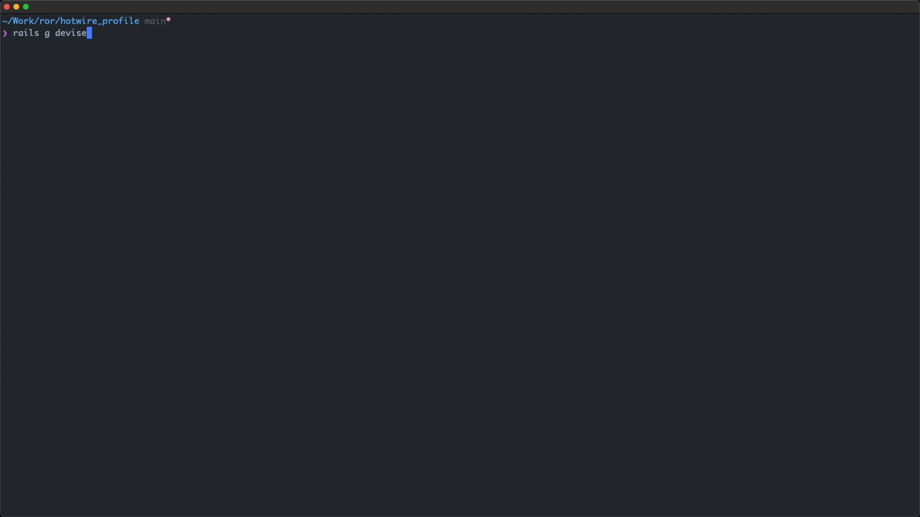
text(:install)
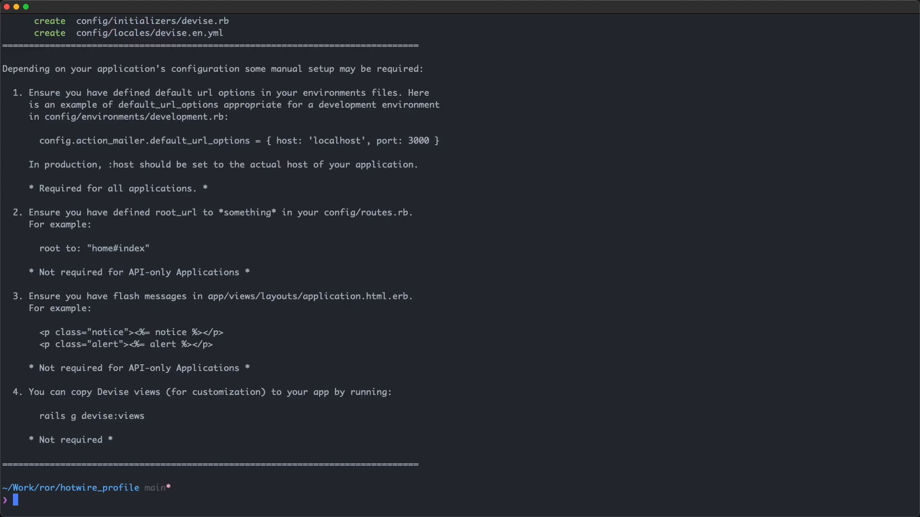
triple_click(234, 140)
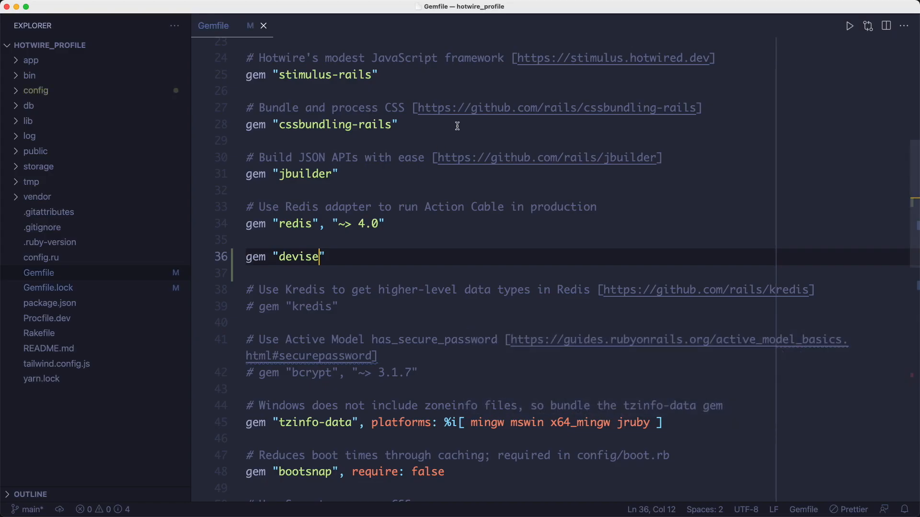
In development.rb add config.action_mailer.default_url_options = { host: 'localhost', port: 3000 }.
text(environ)
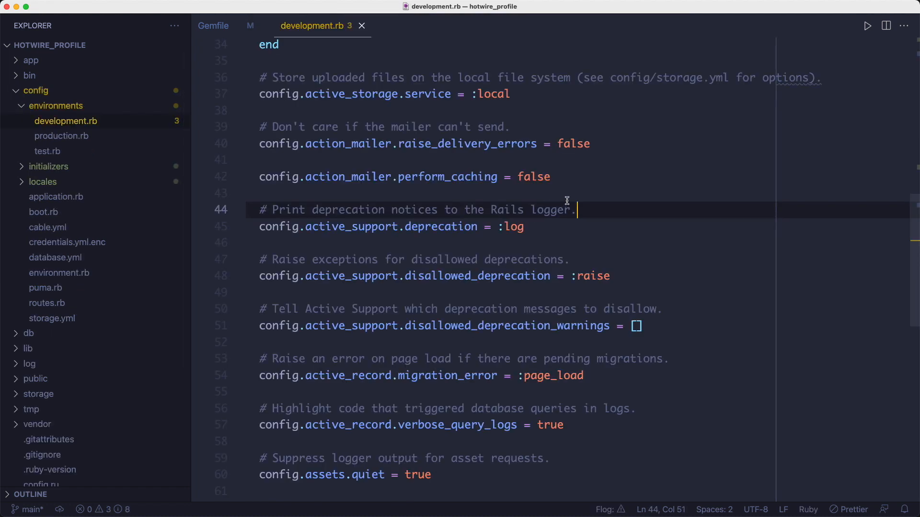
text(config.action_mailer.default_url_options = { host: 'localhost', port: 3000 })
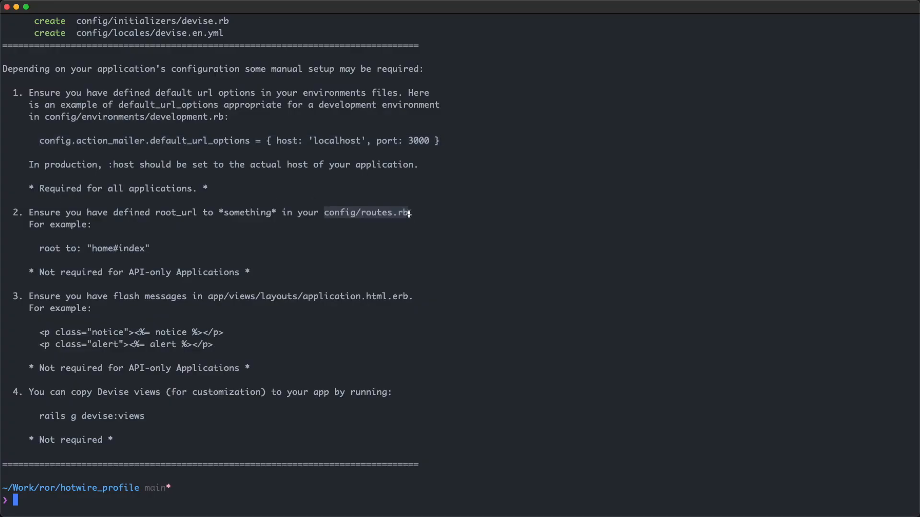
View routes.rb, generate Devise views and the User model, and run rails db:migrate.
text(bat config/routes.rb)
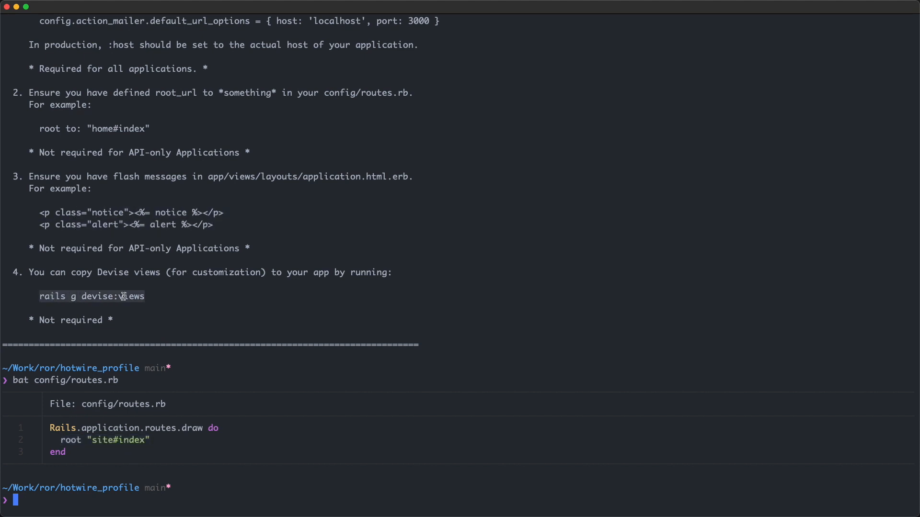
text(rails g devise:views)
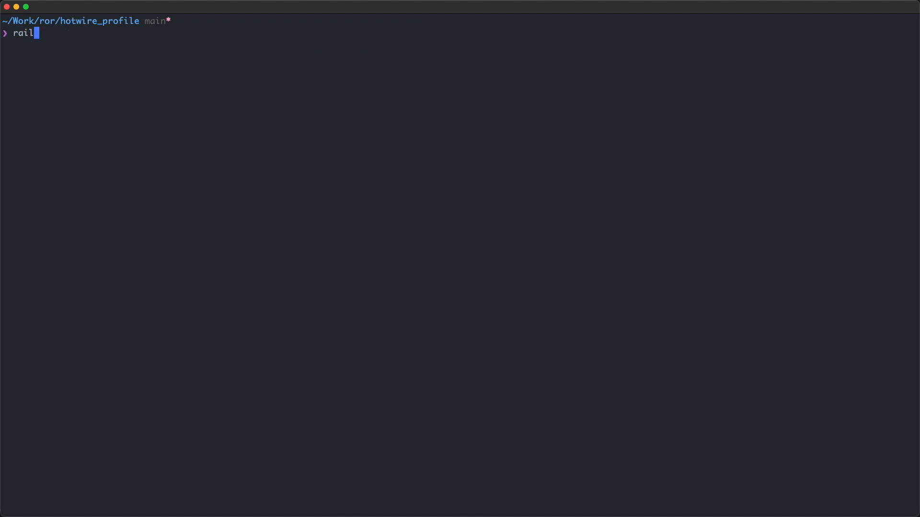
text(s g devise user)
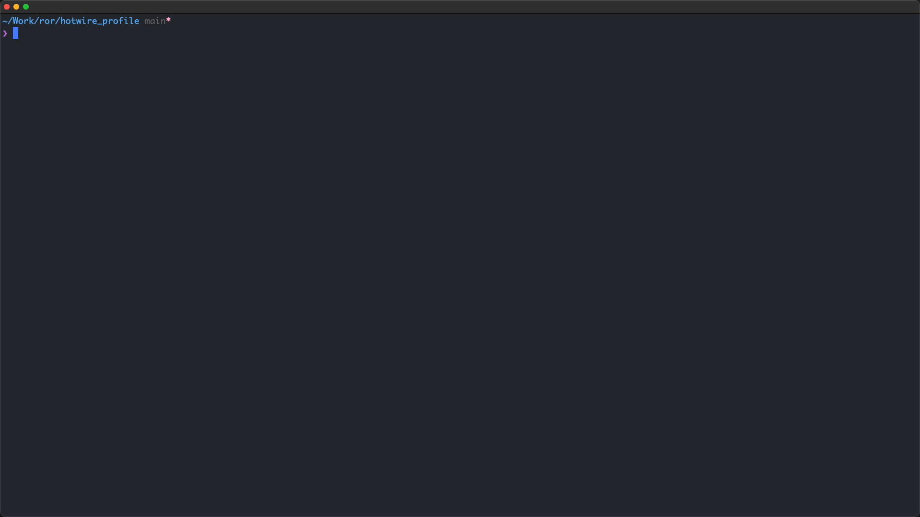
text(rails db:migrate)
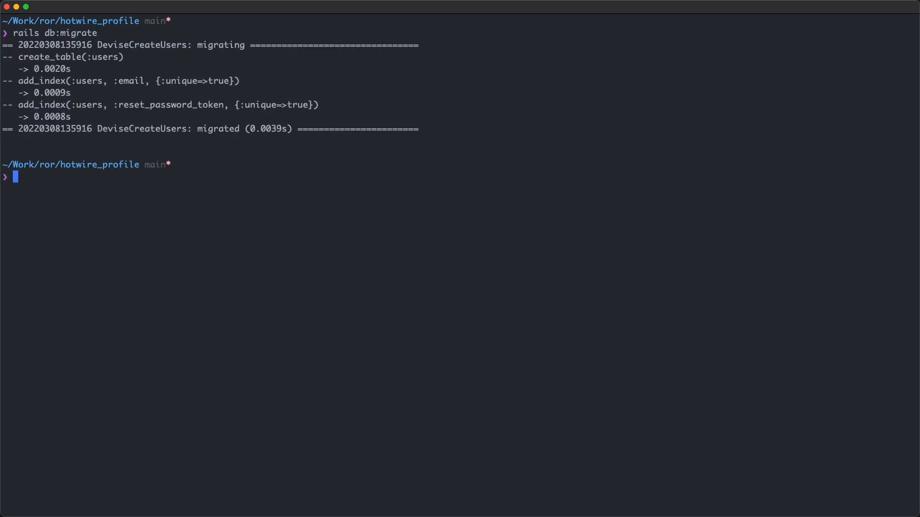
Generate the add_profile_info_to_users migration with profile columns including country as string.
text(rails g migration)
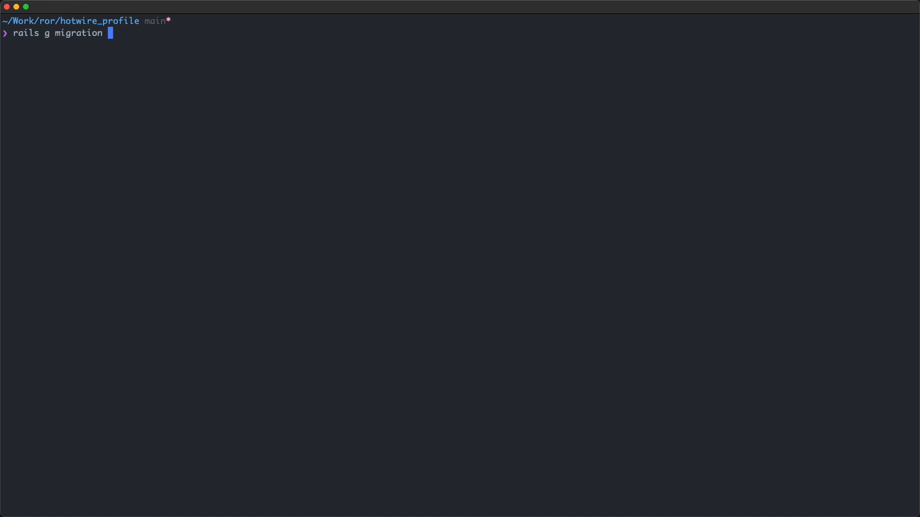
text(add_profile)
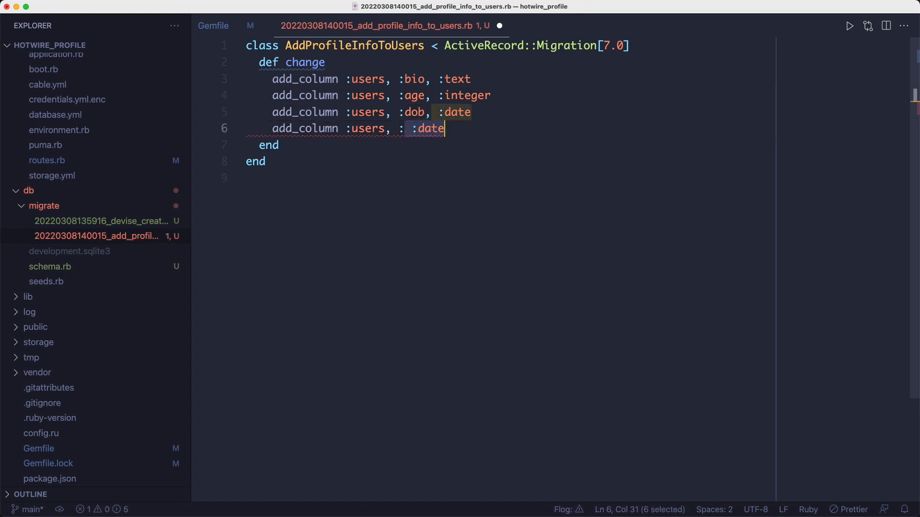
text(:country, :string)
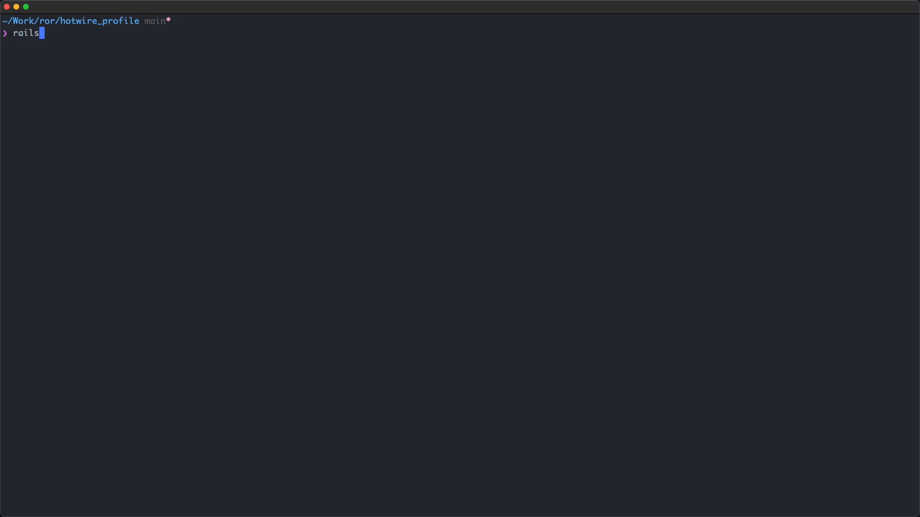
Run db:migrate, generate add_name_to_users migration, and start the app with ./bin/dev.
text(db:migrate)
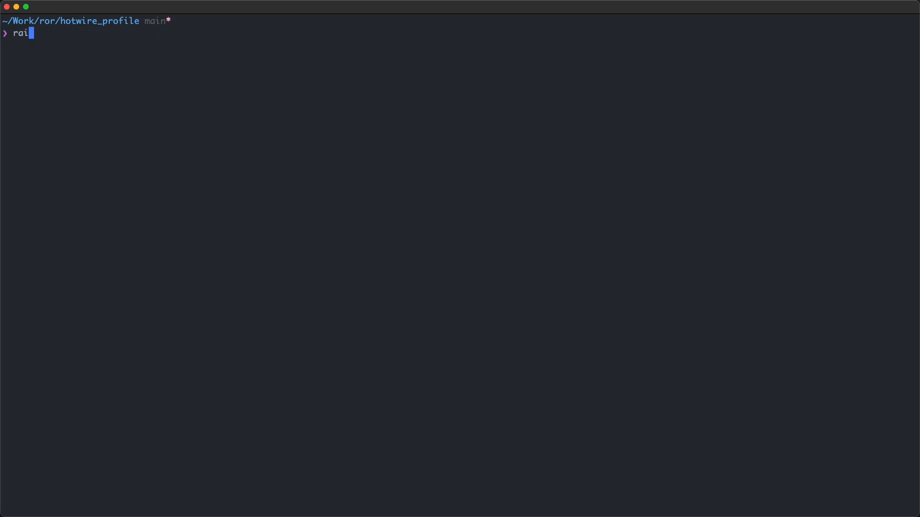
text(ls g migration add_name_to_users)
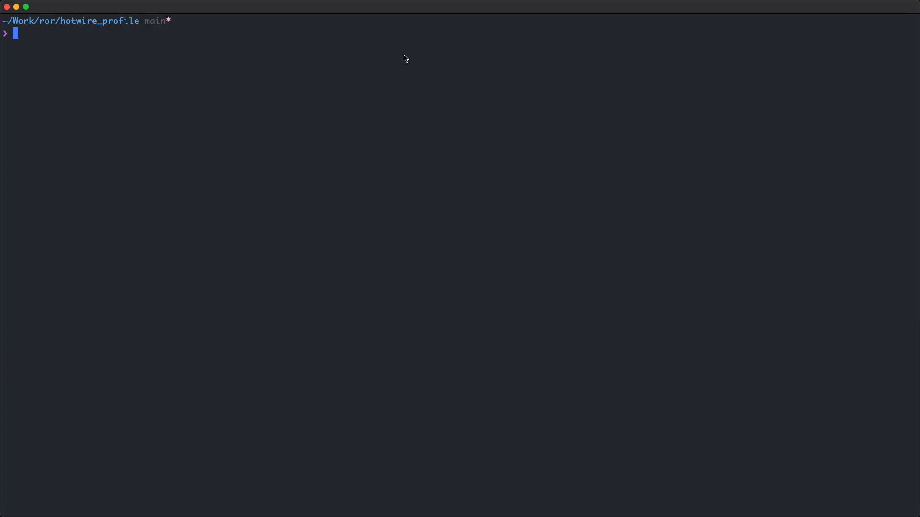
text(./bi)
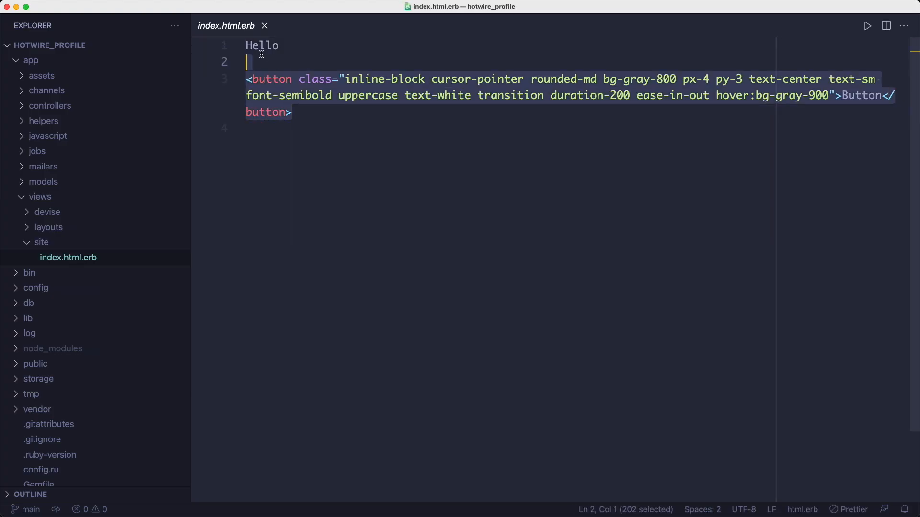
Add a Dashboard heading and signed-in branch welcoming current_user.email with the users profile partial.
text(<div class=">)
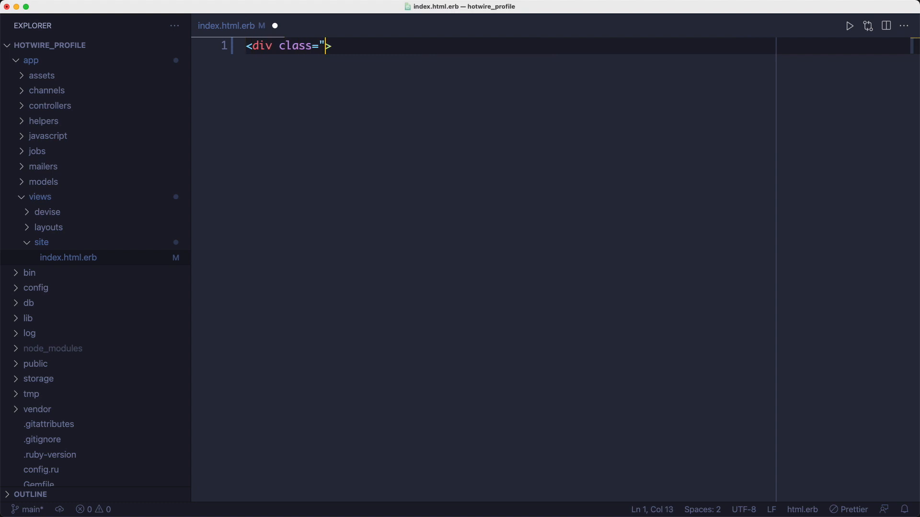
text(mb-4"><h1>Das)
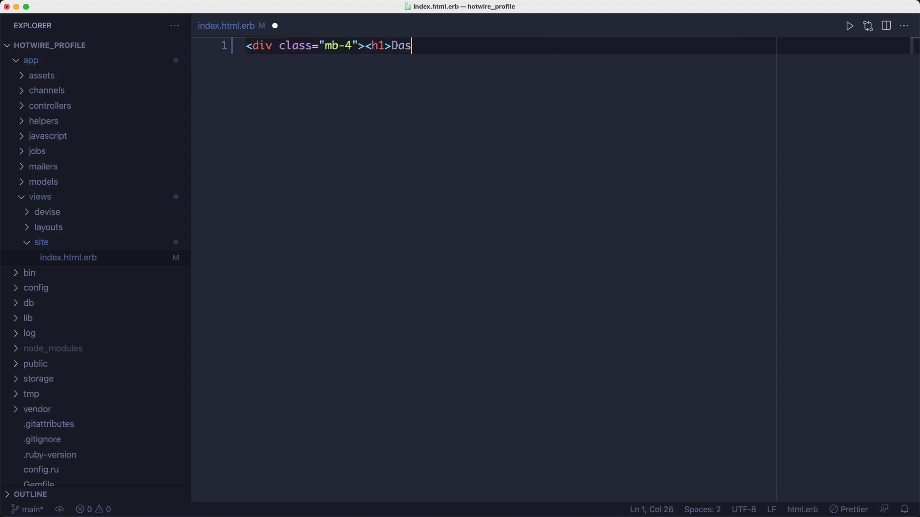
text(hboard</h1></div>)
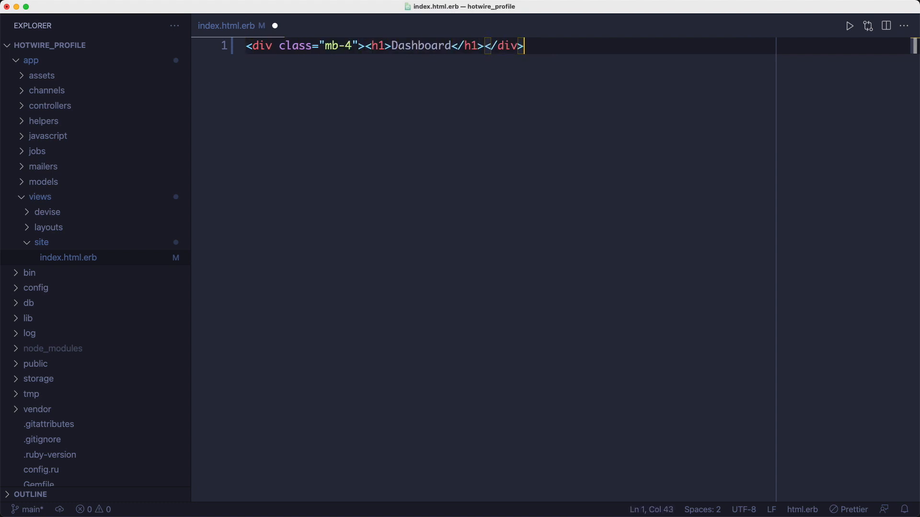
text(<% if user_signed_in? %>)
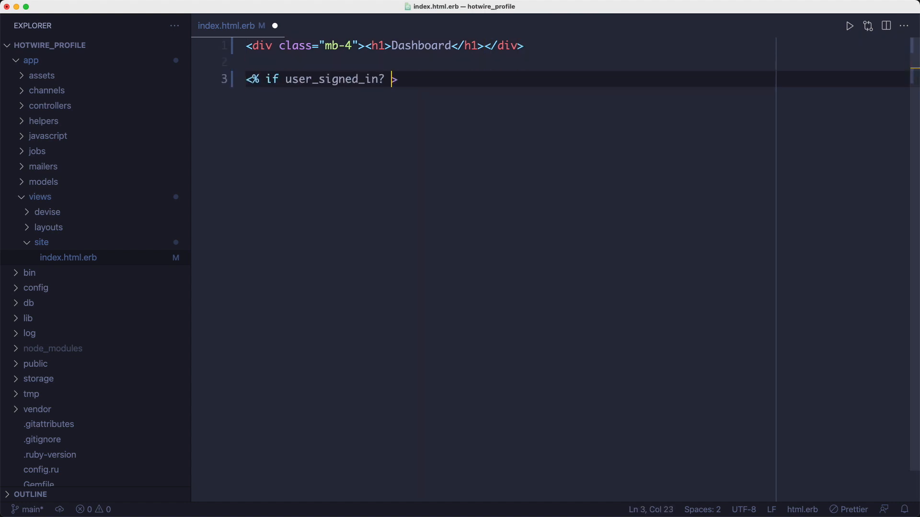
text(%>)
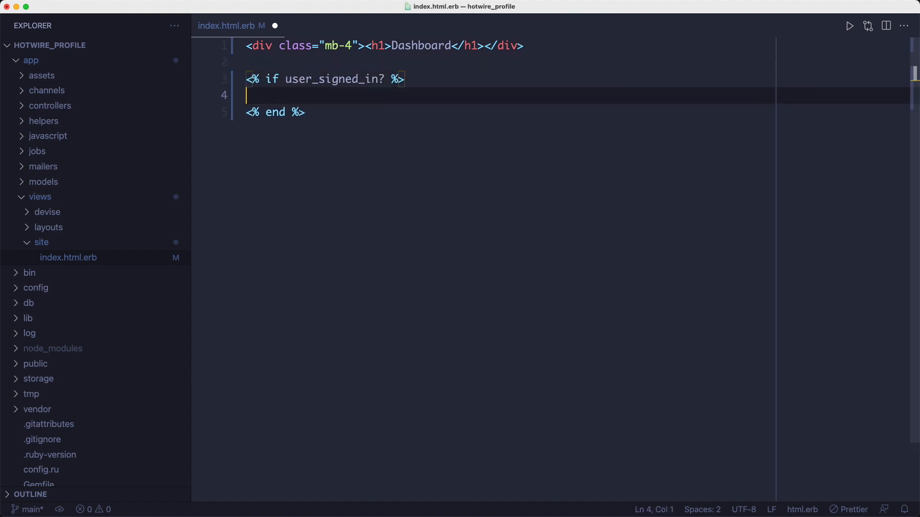
text(<div >)
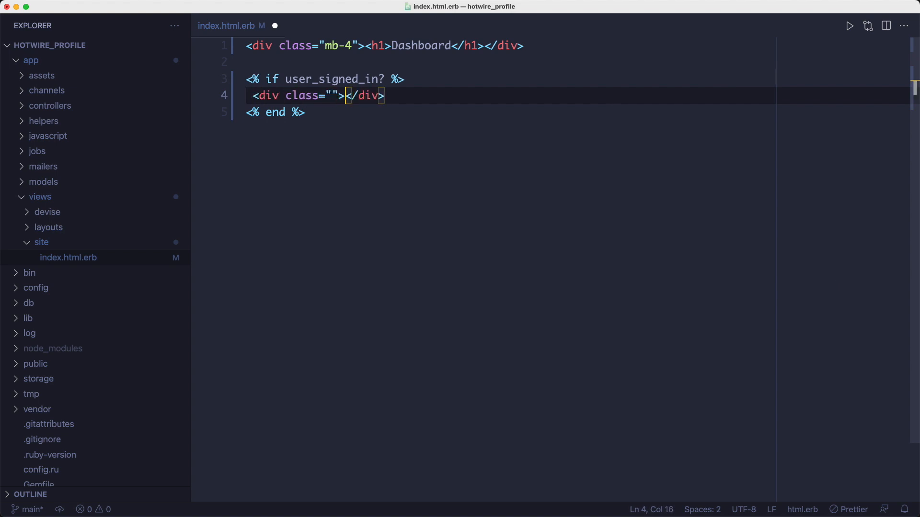
text(Welcome current_user.email)
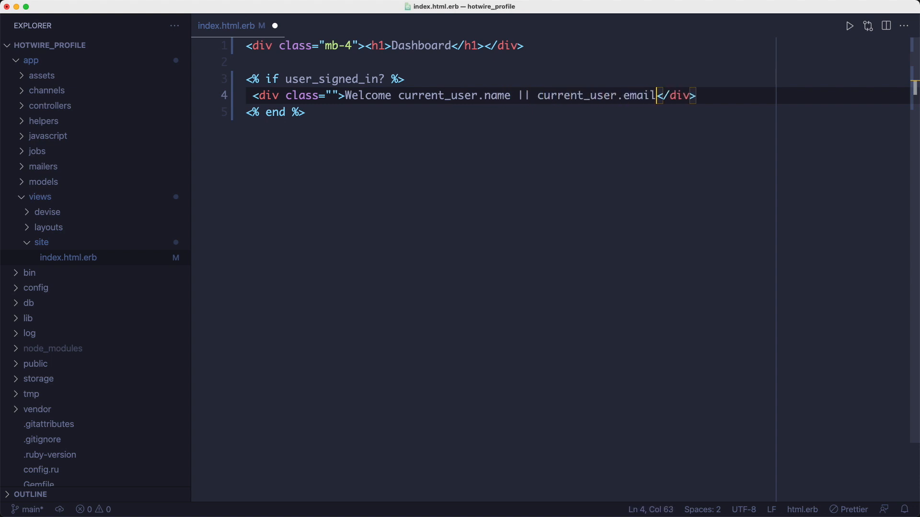
text(<%=)
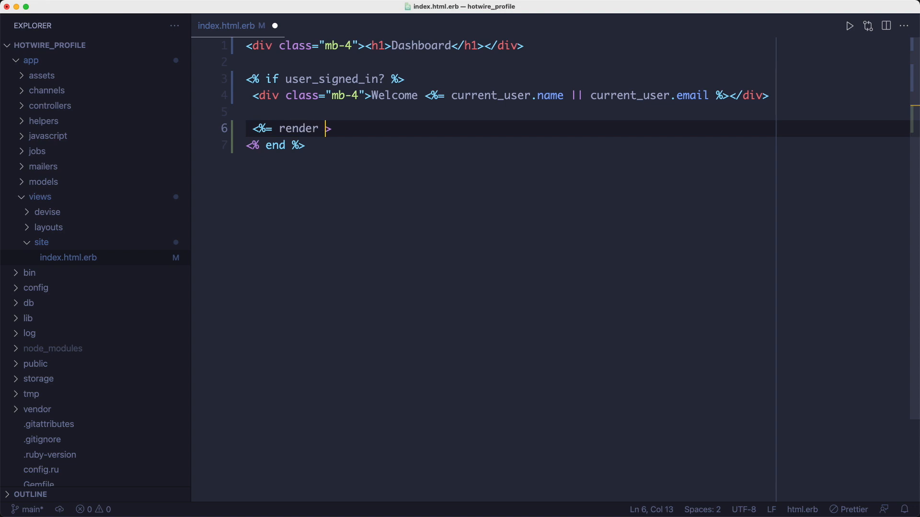
text(partial: "user")
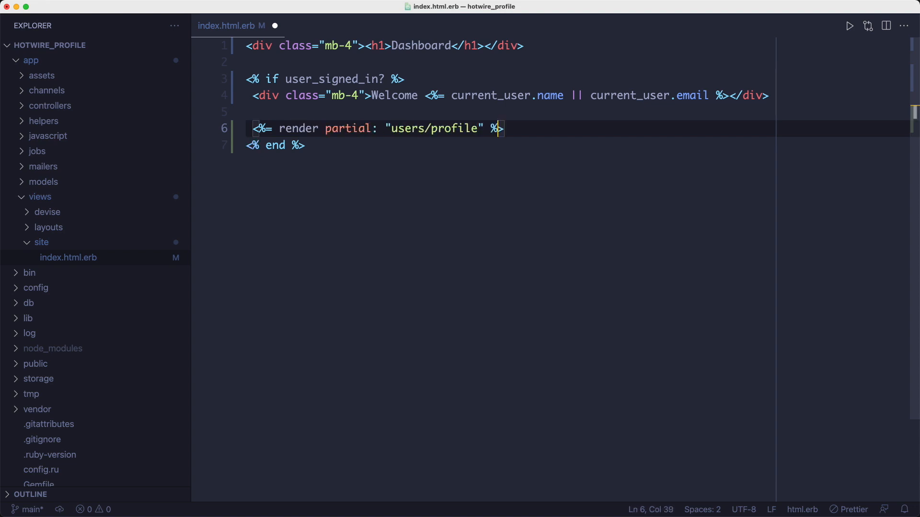
Add an else branch with a styled 'Sign up' link to new_user_registration_path.
text(<% else %>)
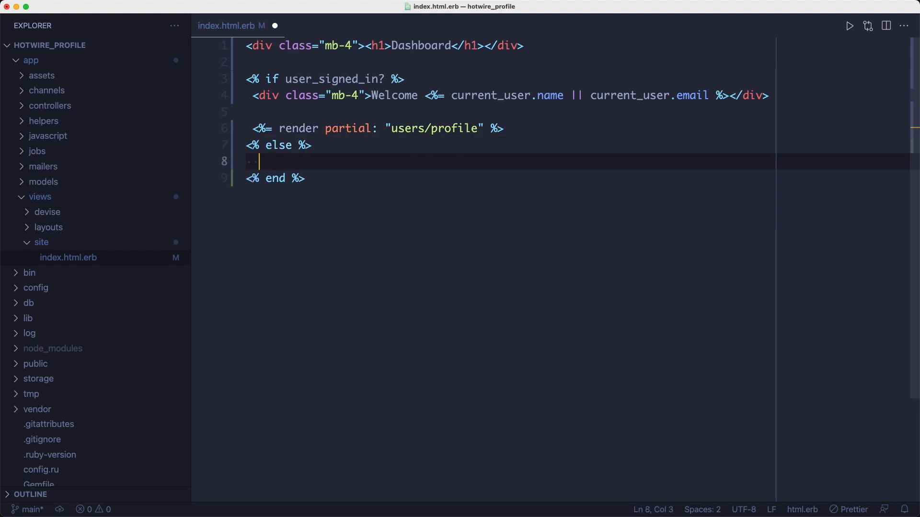
text(<%= link_to "Sign up" %>)
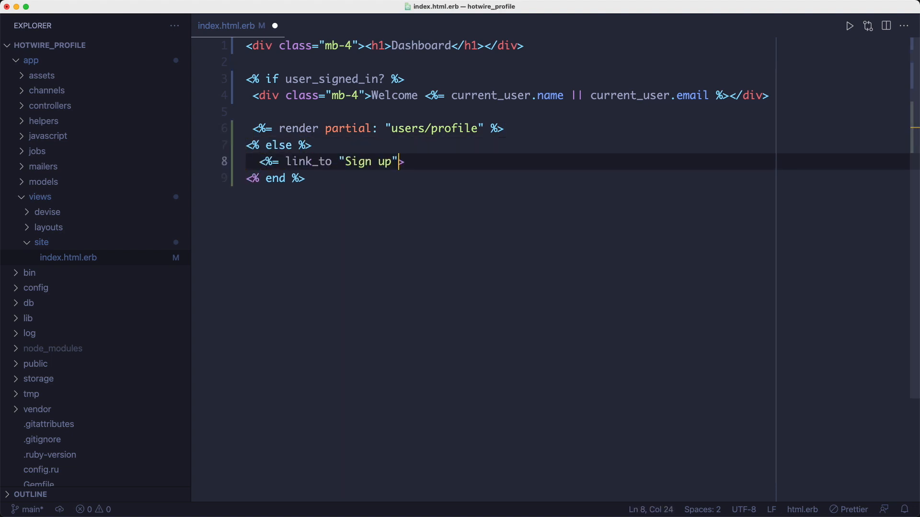
text(, new_user_registration_path, class: ")
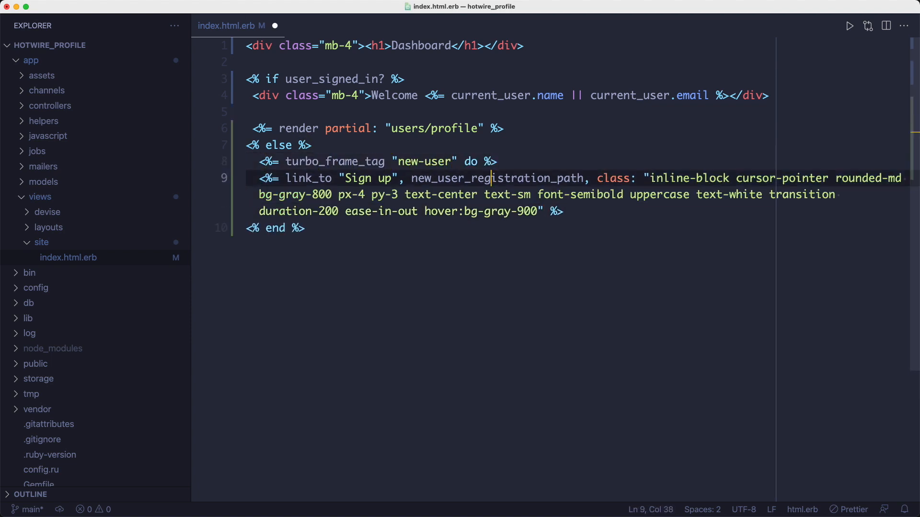
Create the new profile partial file in the users views folder.
right_click(68, 258)
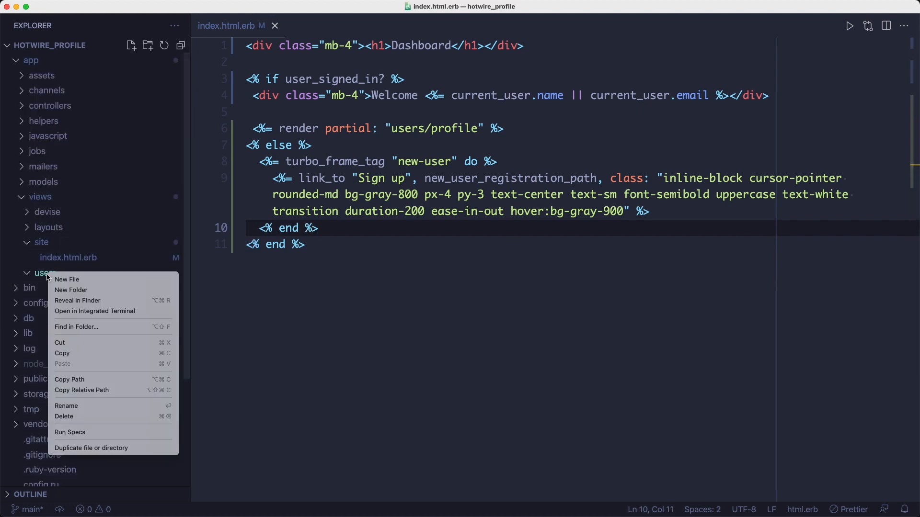
click(67, 279)
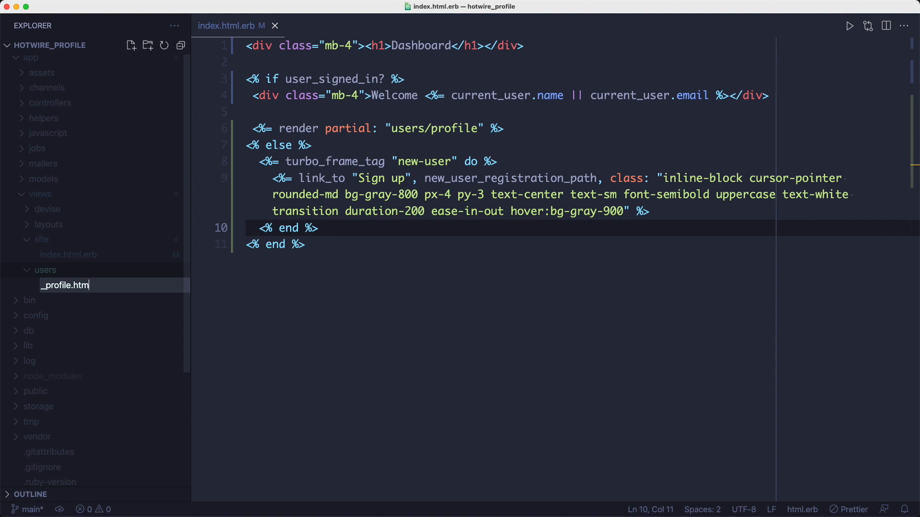
key(Enter)
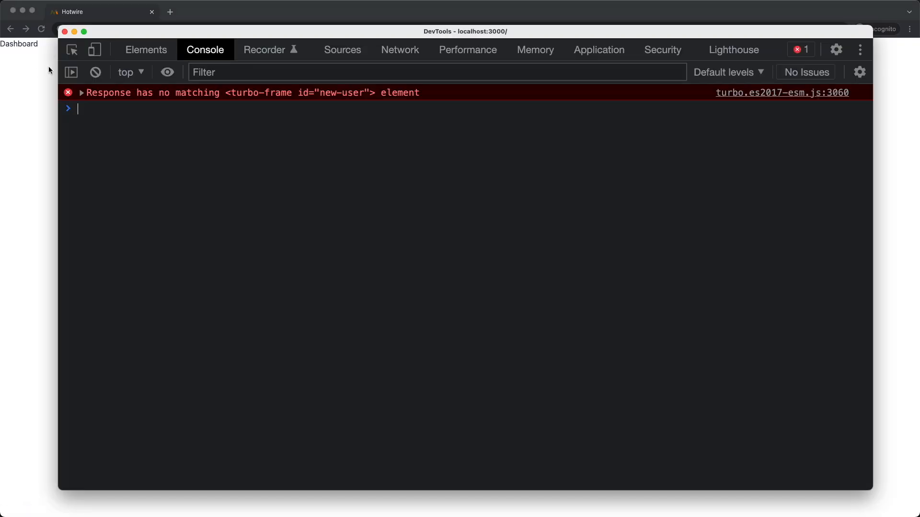
mouse_move(642, 331)
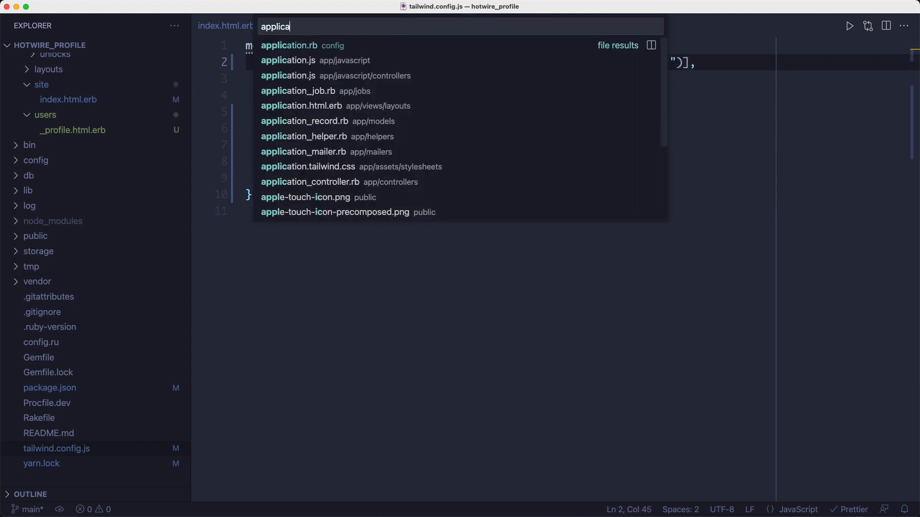
Pick application.html.erb from app/views/layouts in Quick Open.
click(301, 106)
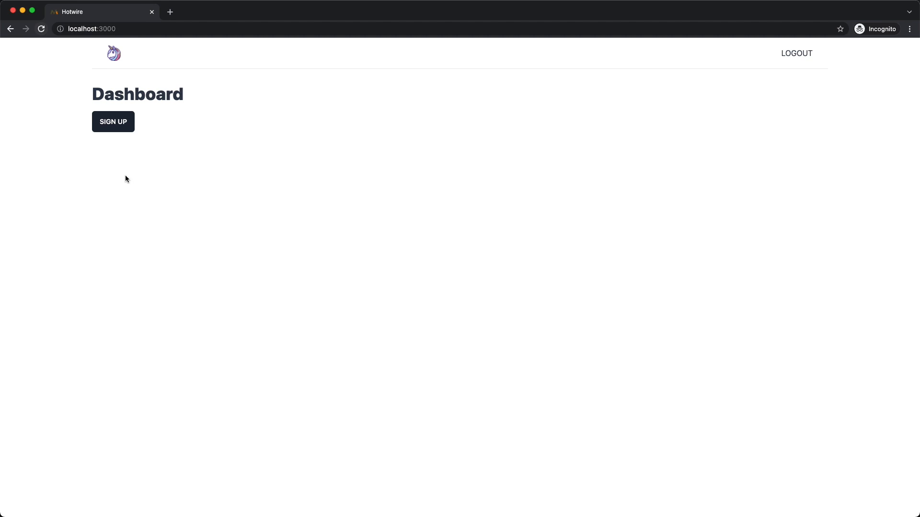
Load the inline sign-up form, fill the password confirmation, and submit it twice.
click(113, 121)
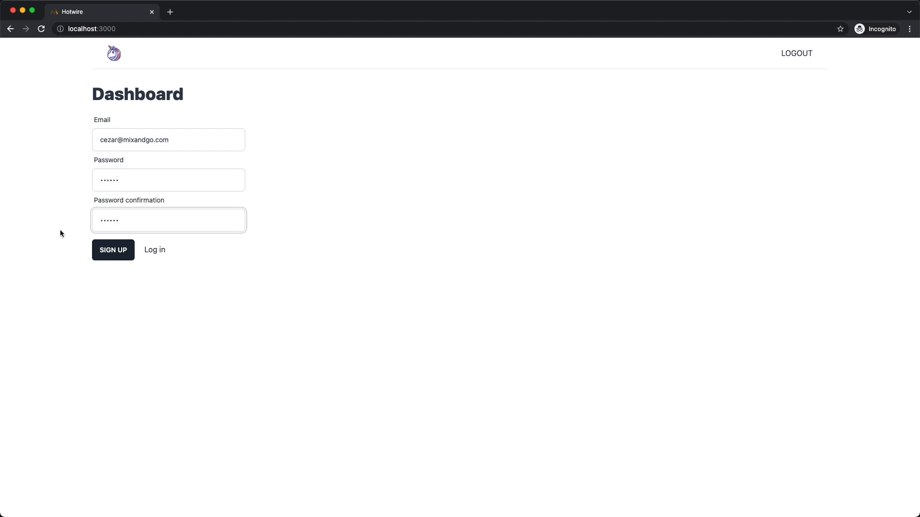
click(112, 249)
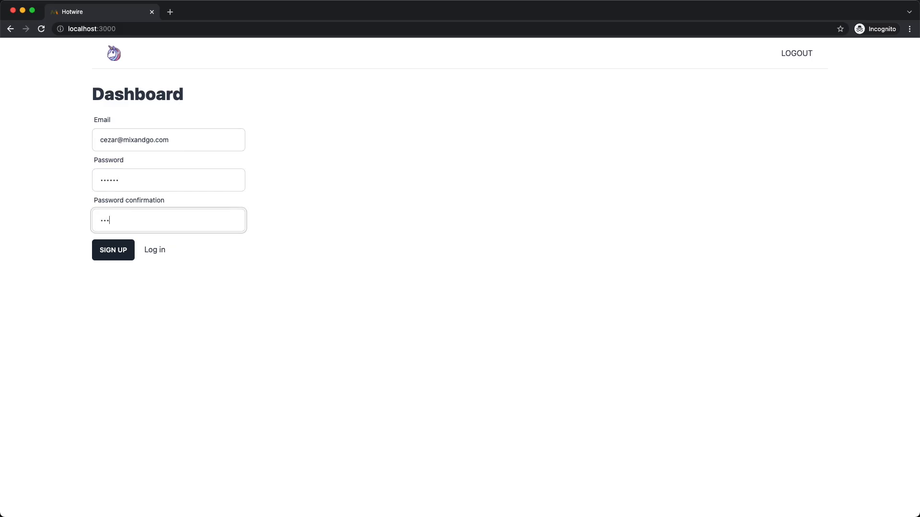
click(112, 249)
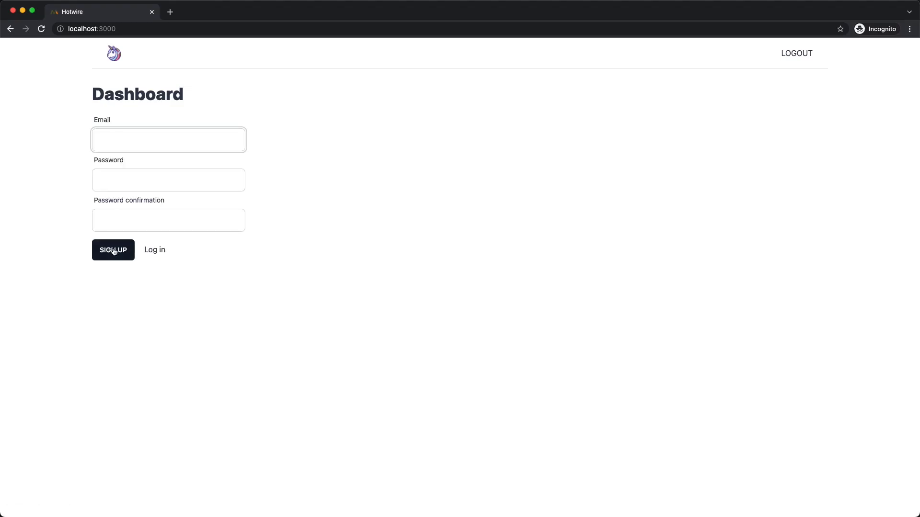
click(112, 249)
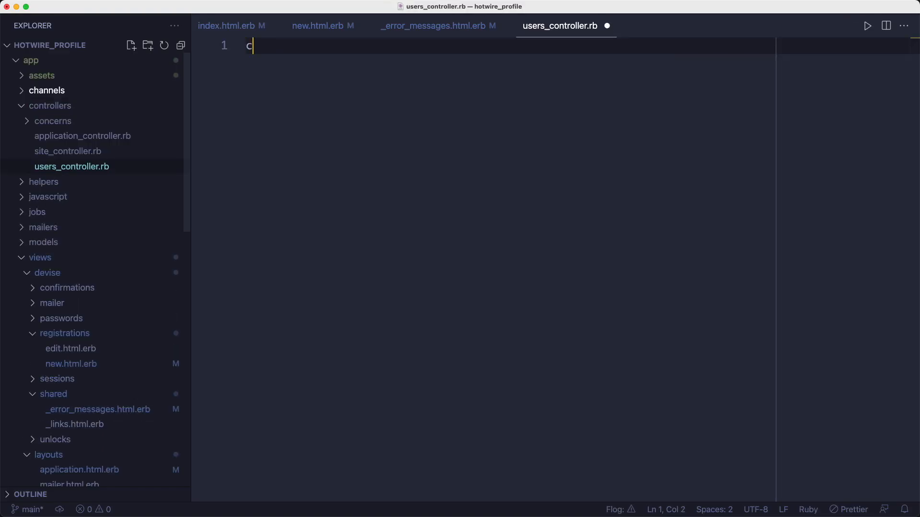
Start class UsersController < ApplicationController, restart ./bin/dev, and resubmit sign-up.
text(lass UsersController < Ap)
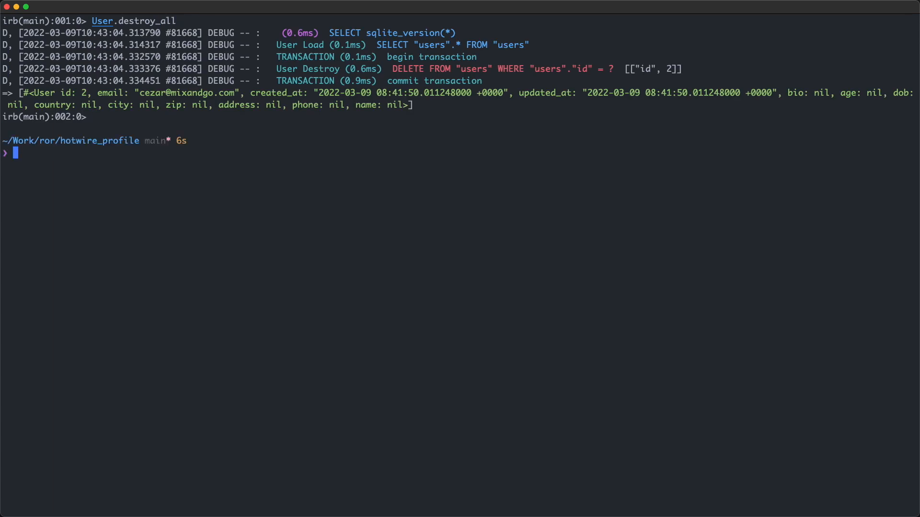
text(./bin/dev)
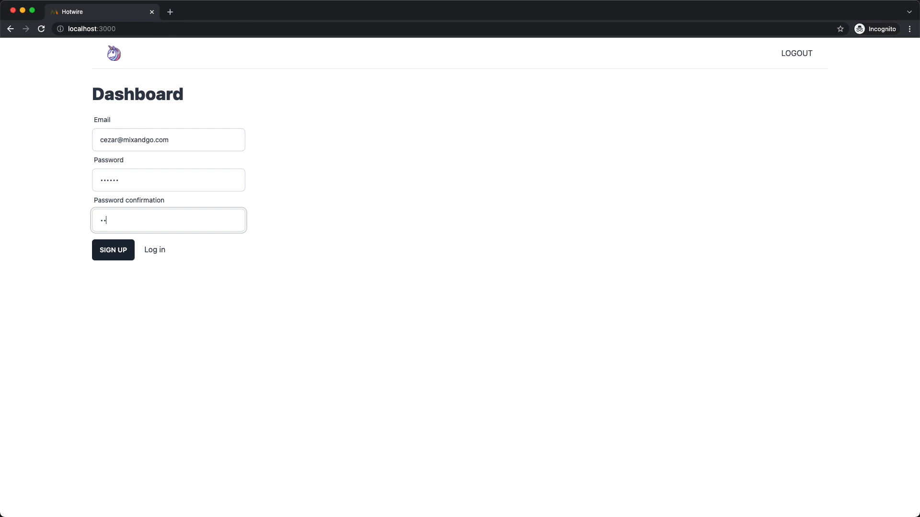
text(••••)
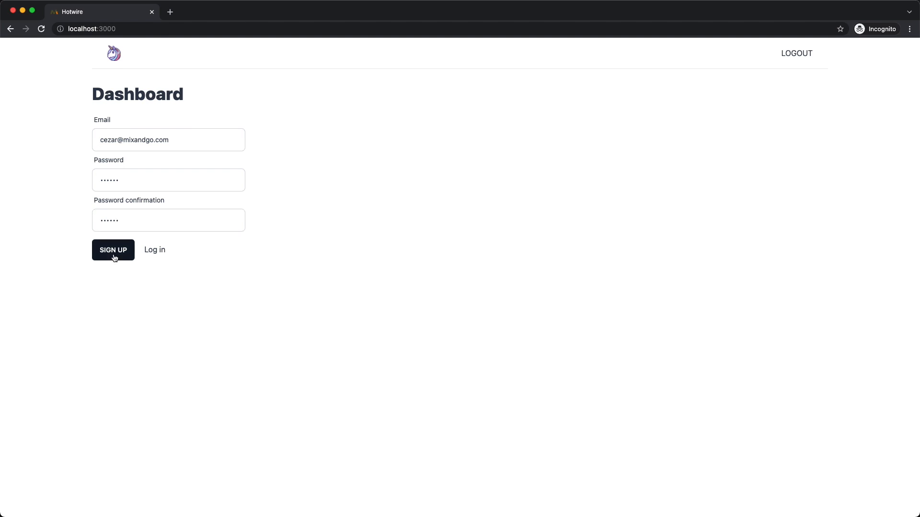
click(113, 249)
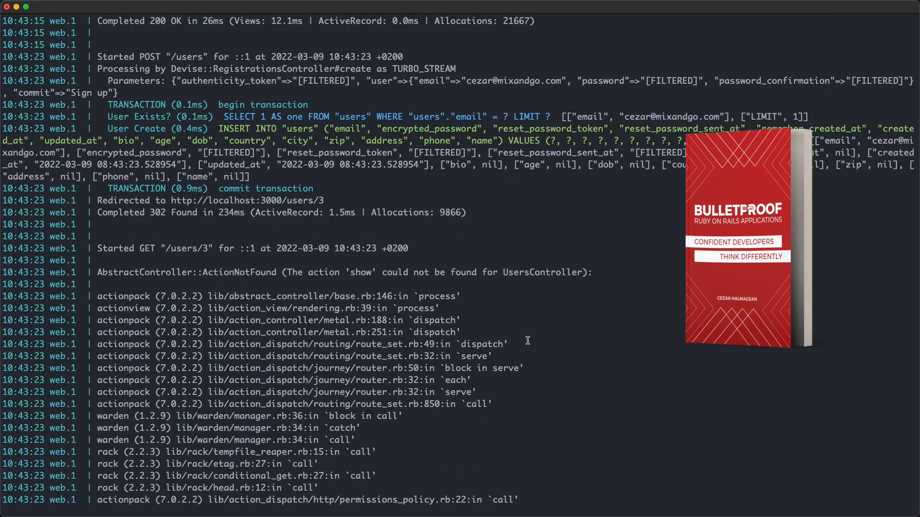
Scroll through the ActionNotFound log and rerun ./bin/dev.
scroll(down, 3)
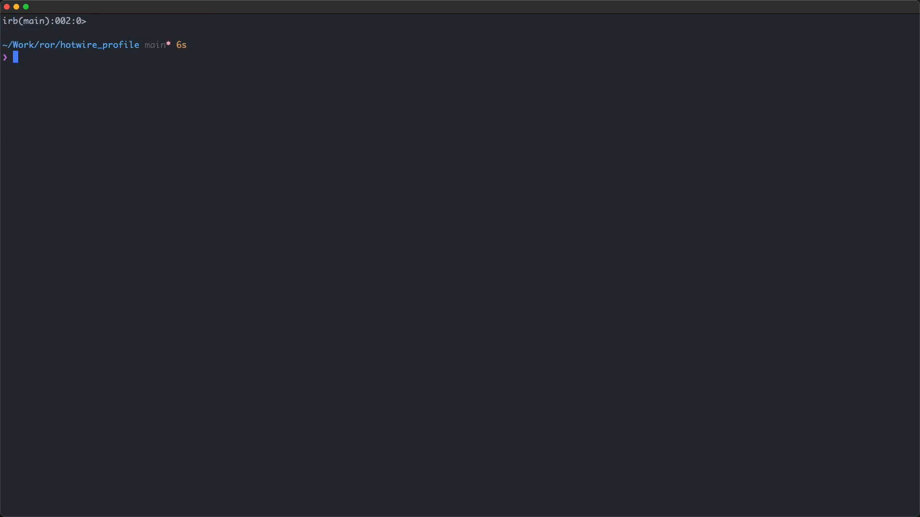
text(./bin/dev)
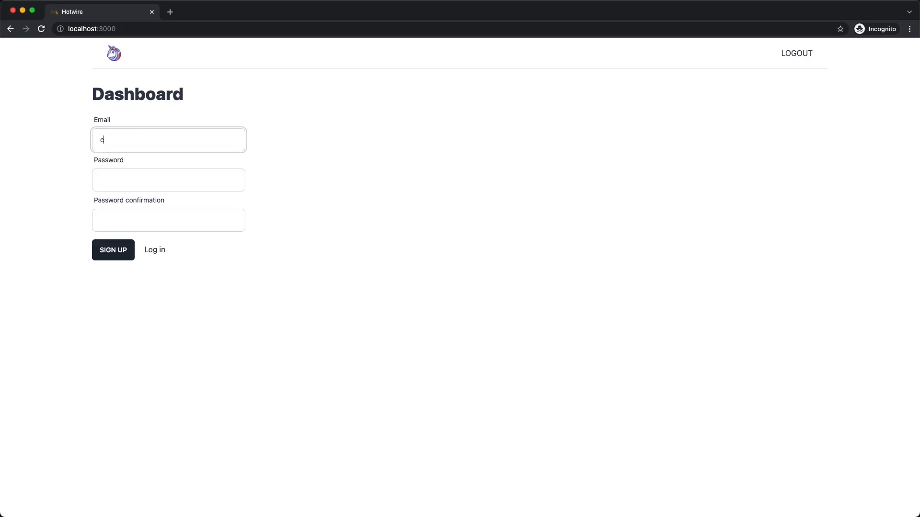
Enter the email and password on the Dashboard sign-up form, moving to password confirmation.
text(•••••)
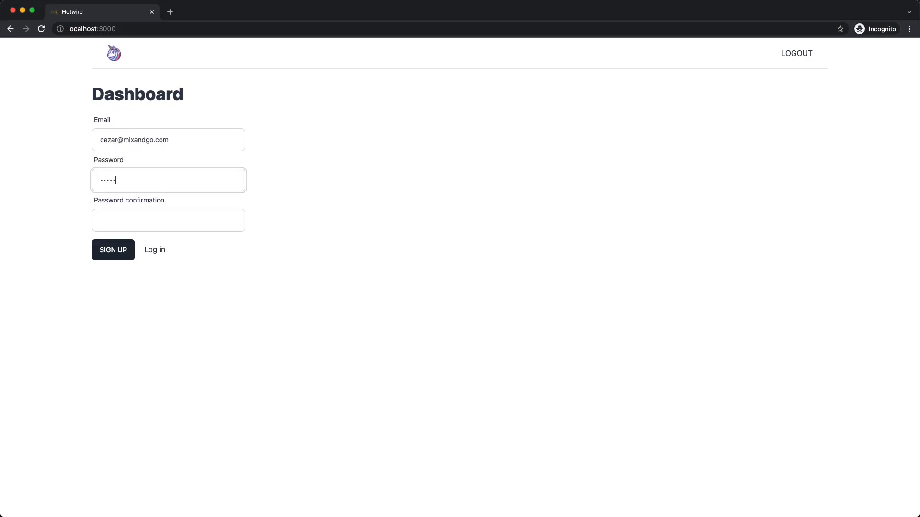
click(113, 249)
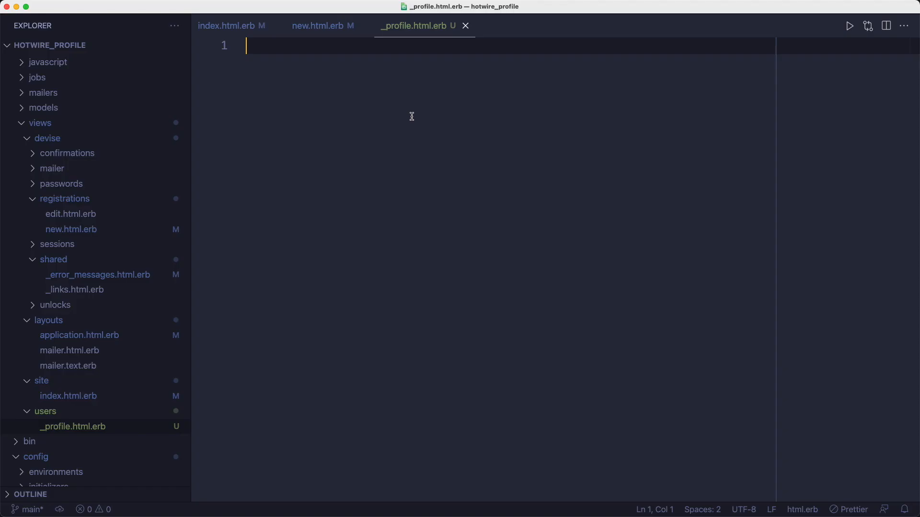
Edit the profile partial's placeholder text and add data: { turbo_frame } to the registration form_for.
text(THIS IS THE)
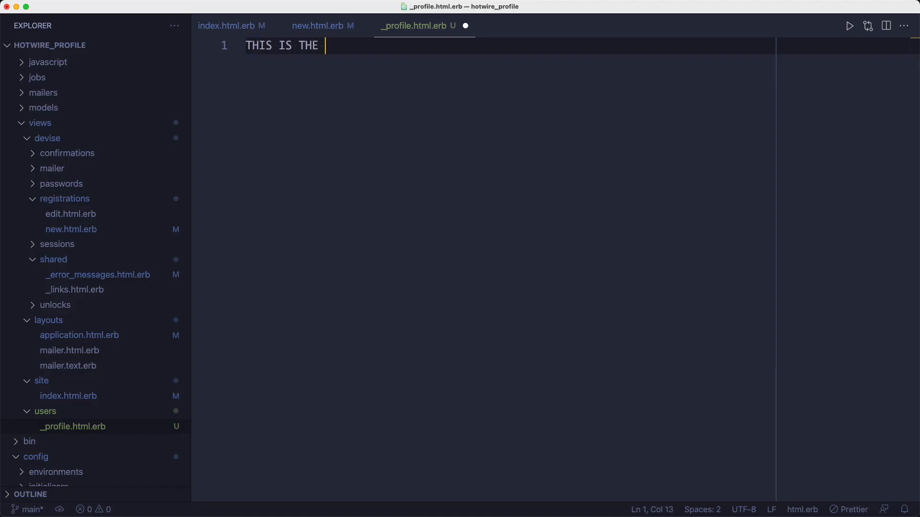
text(PROFILE PARTIA)
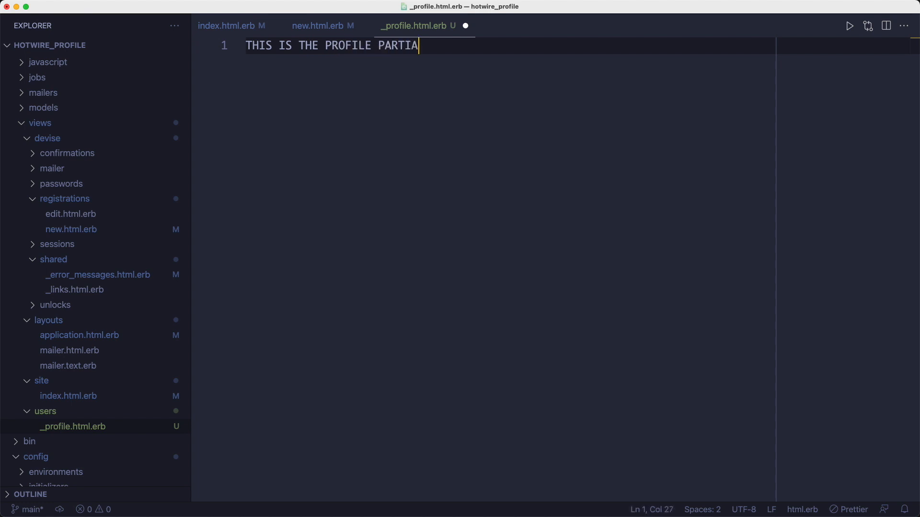
click(319, 25)
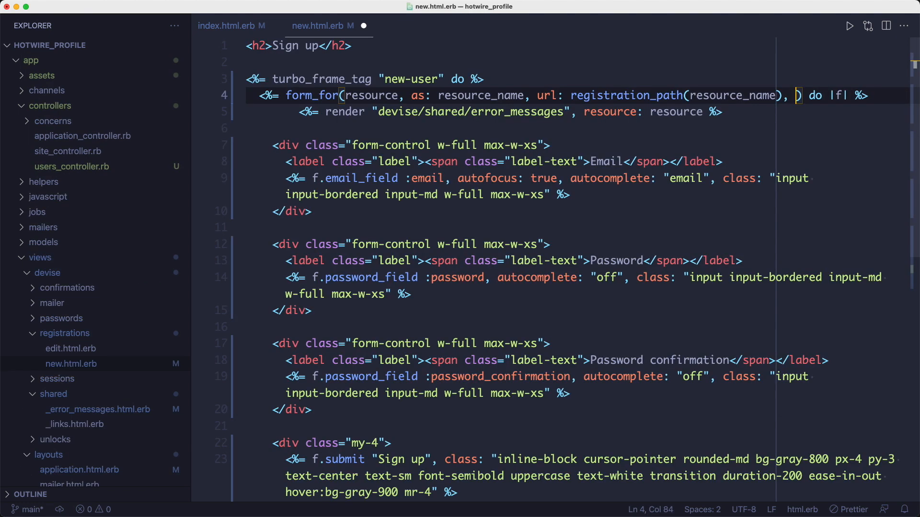
text(data: { turbo_fr)
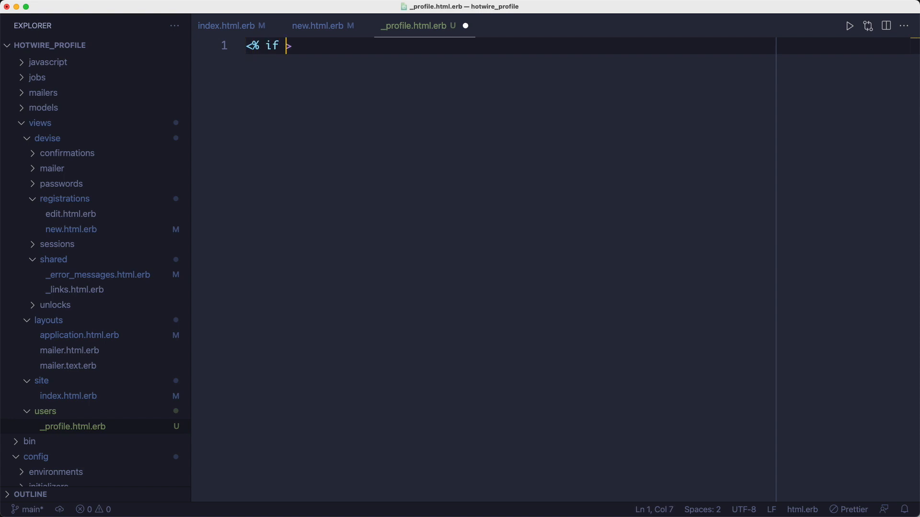
Build the profile partial with a current_user.profile_complete check and a grid-cols-2 grid-gap-4 div.
text(current_user.profile_complete? %)
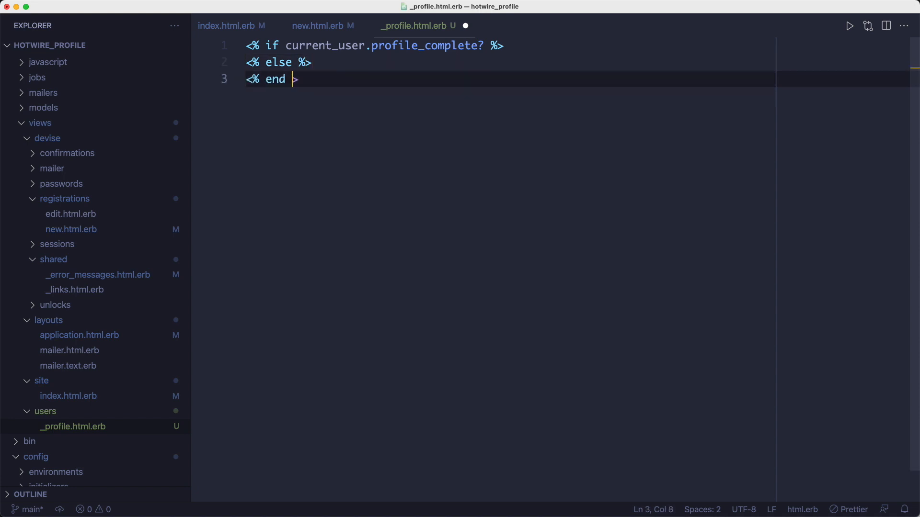
text(<div c>)
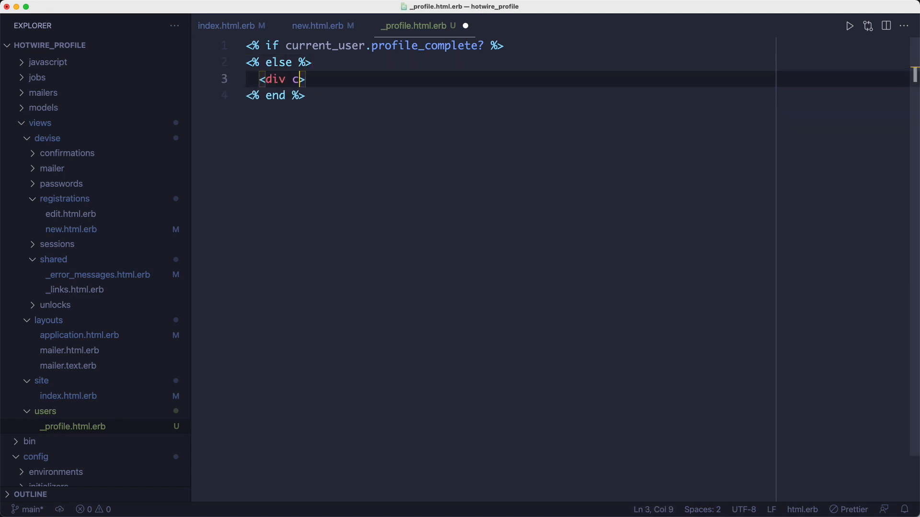
text(lass="grid grid-cols-2")
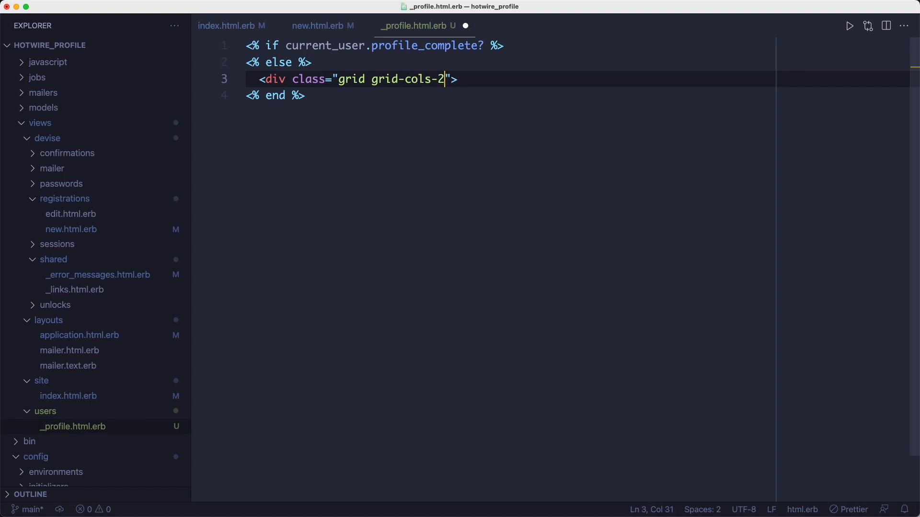
text(grid-gap-4)
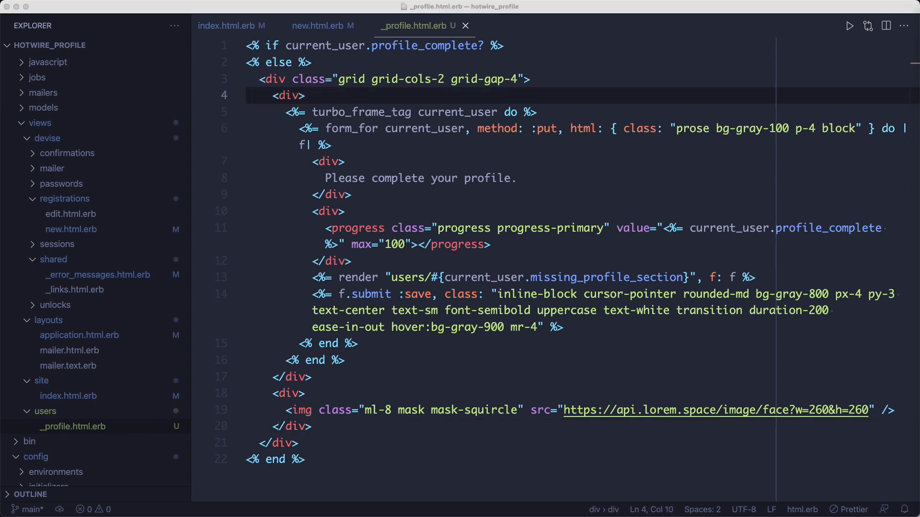
Select the profile_complete method name in the partial and go to the User model.
click(578, 277)
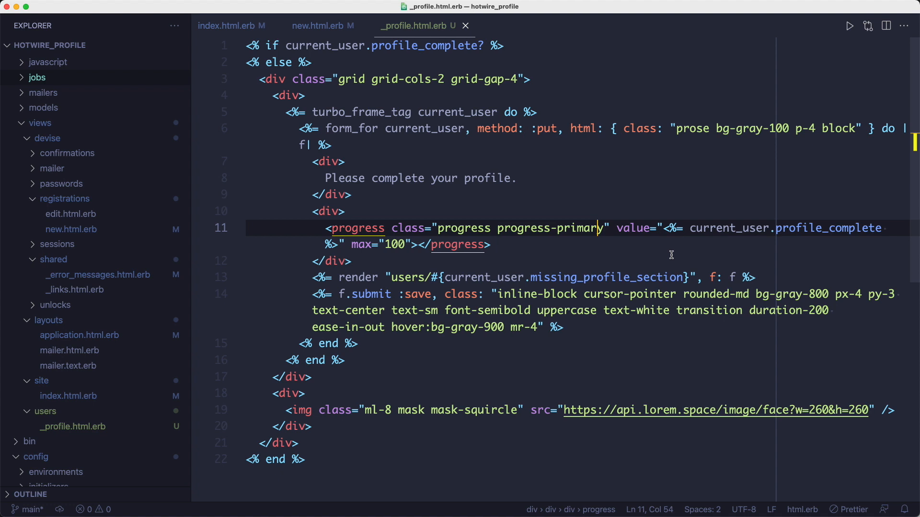
mouse_move(452, 346)
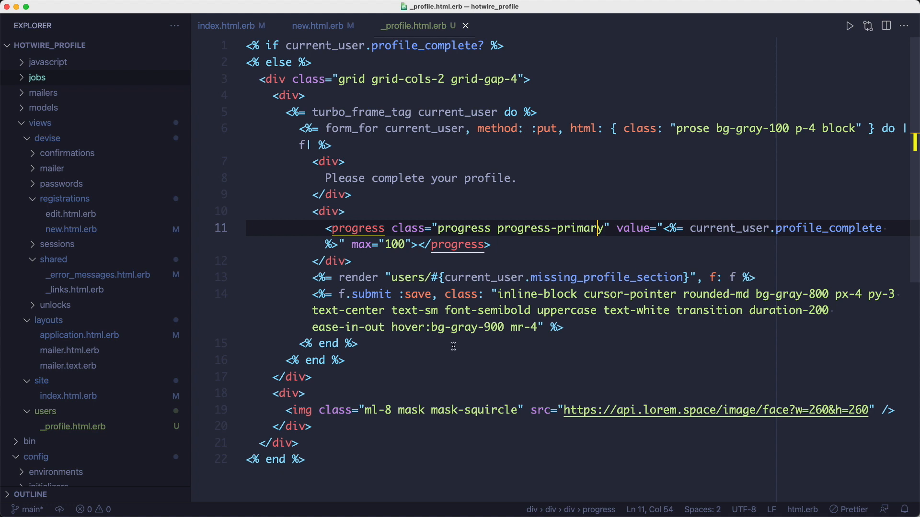
click(421, 293)
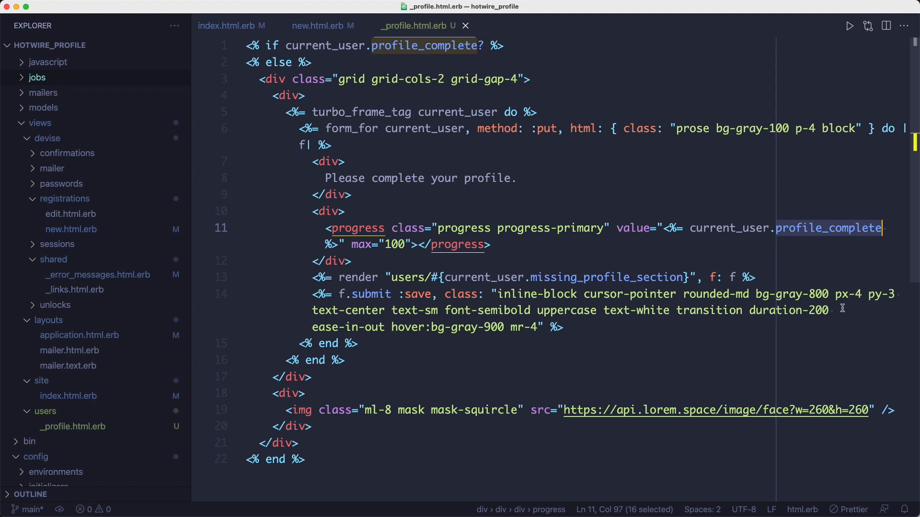
double_click(604, 277)
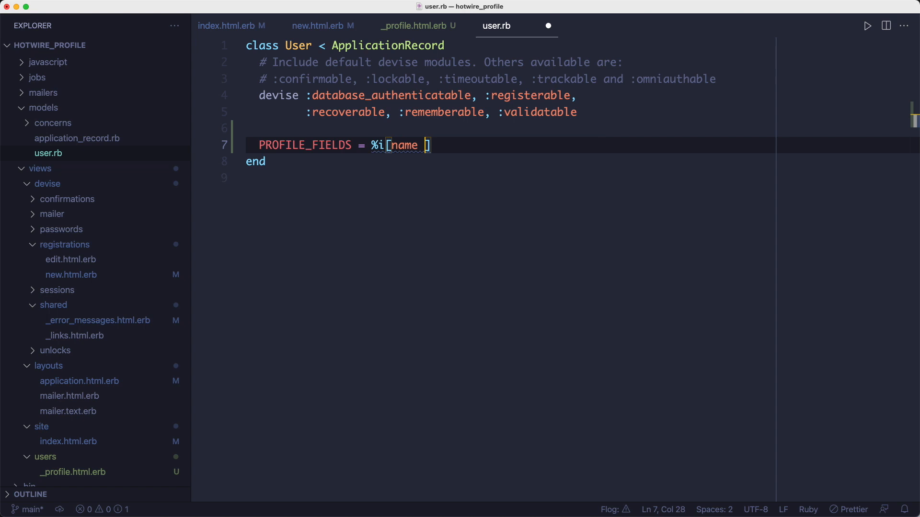
Complete PROFILE_FIELDS through address with .freeze and add profile_complete? checking profile_complete == 100.
text(bio age dob phone country city)
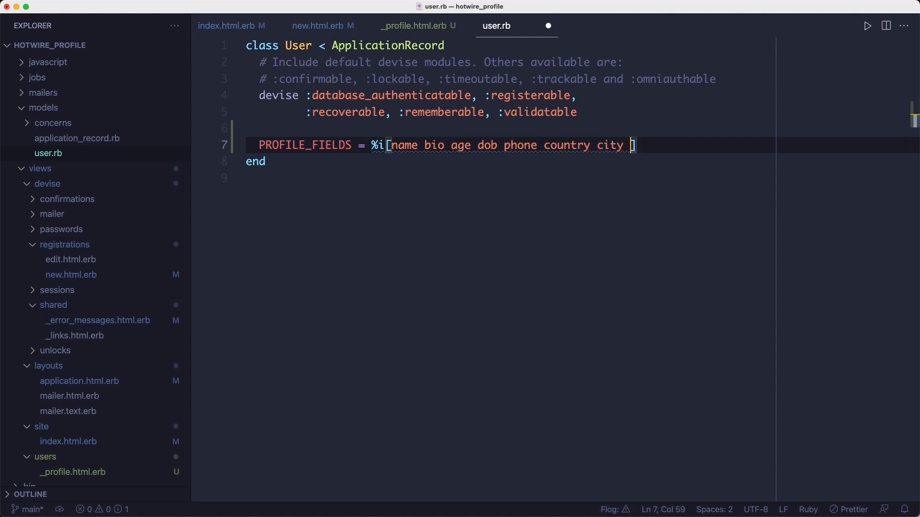
text(zip address].freeze)
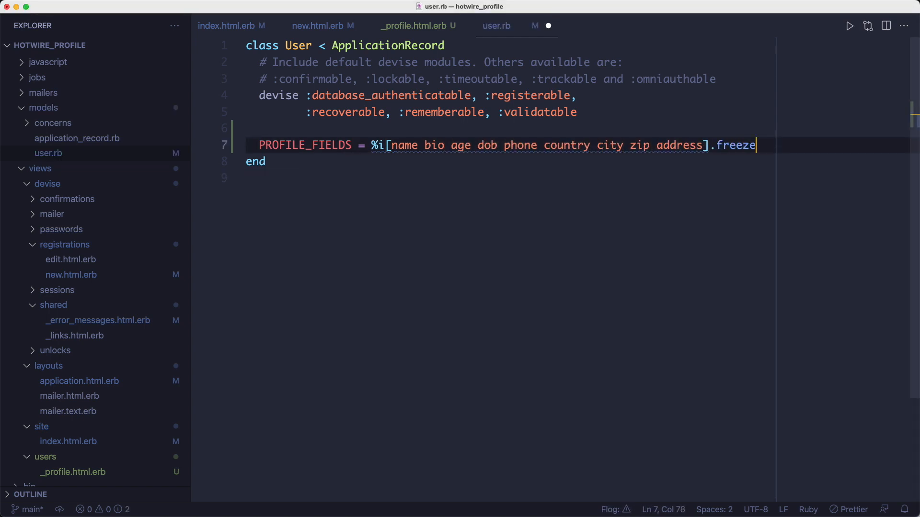
text(def profile)
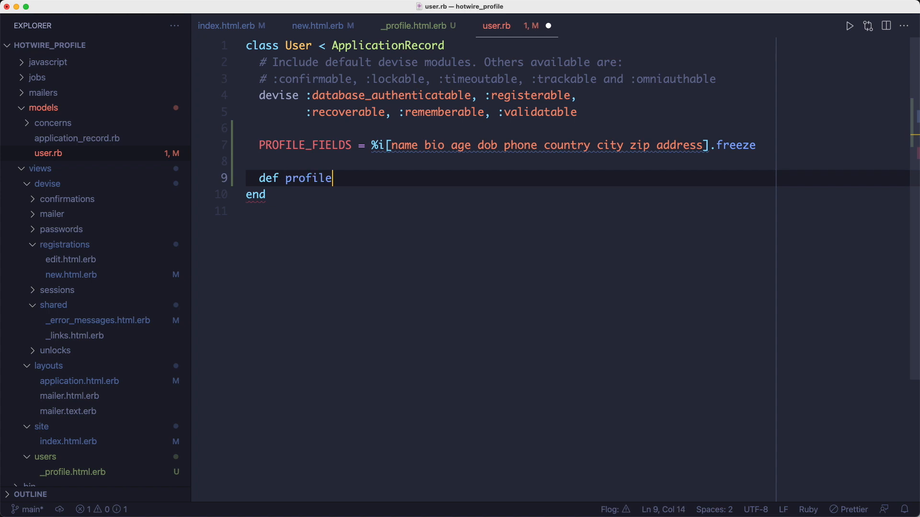
text(_complete?)
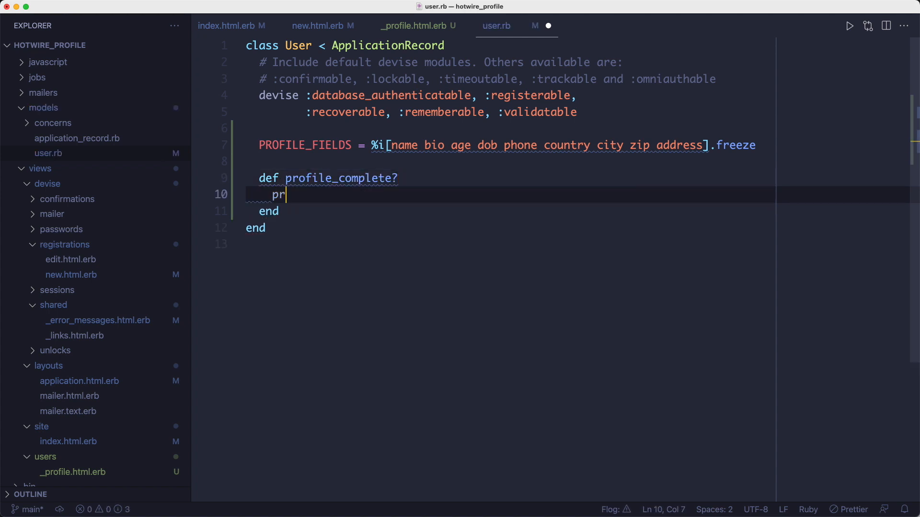
text(ofile_co)
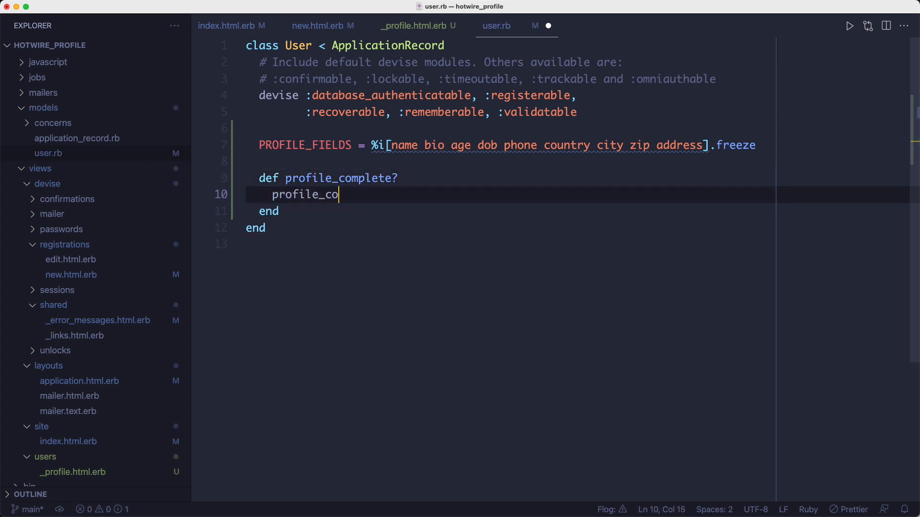
text(mplete == 1)
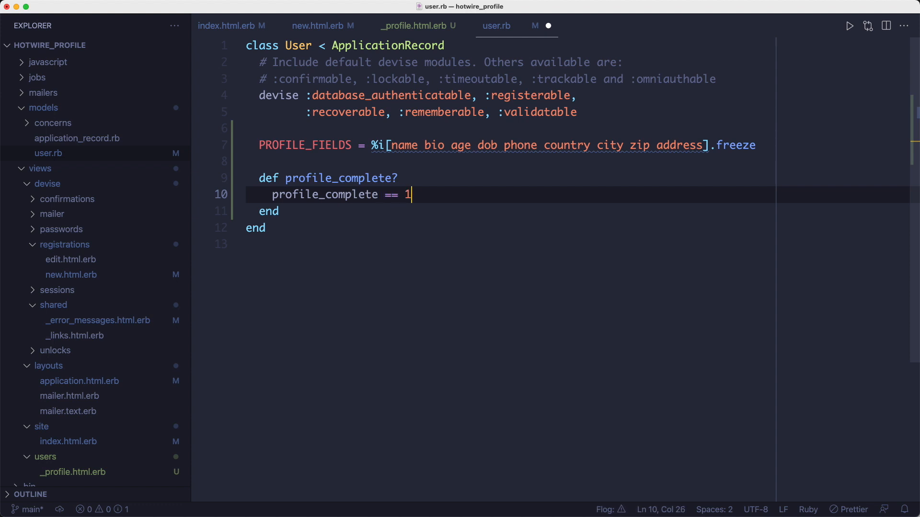
text(00)
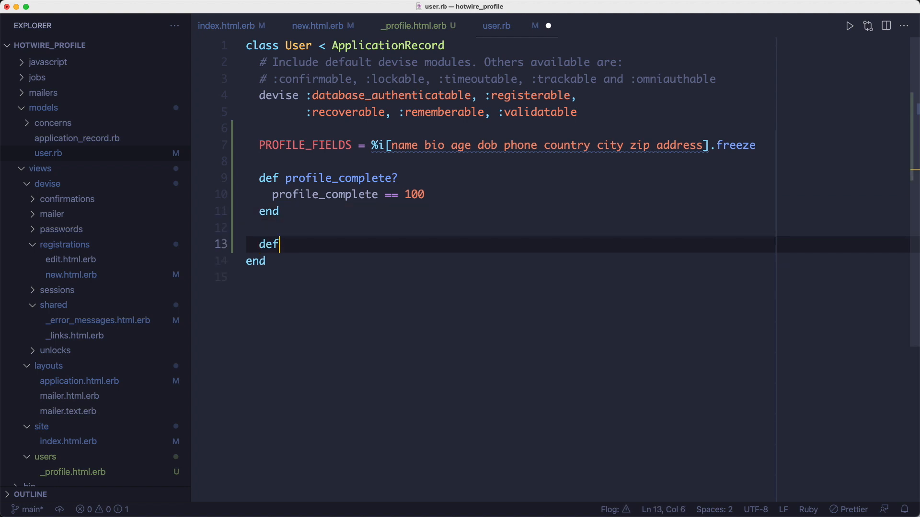
Add profile_complete returning 100 when zero, otherwise percent_complete, then a private section.
text(profile_complet)
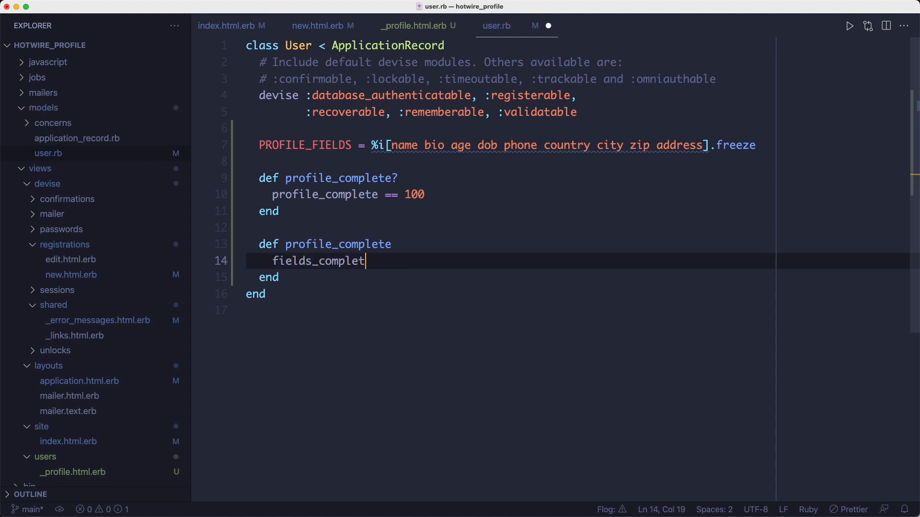
text(e.zer)
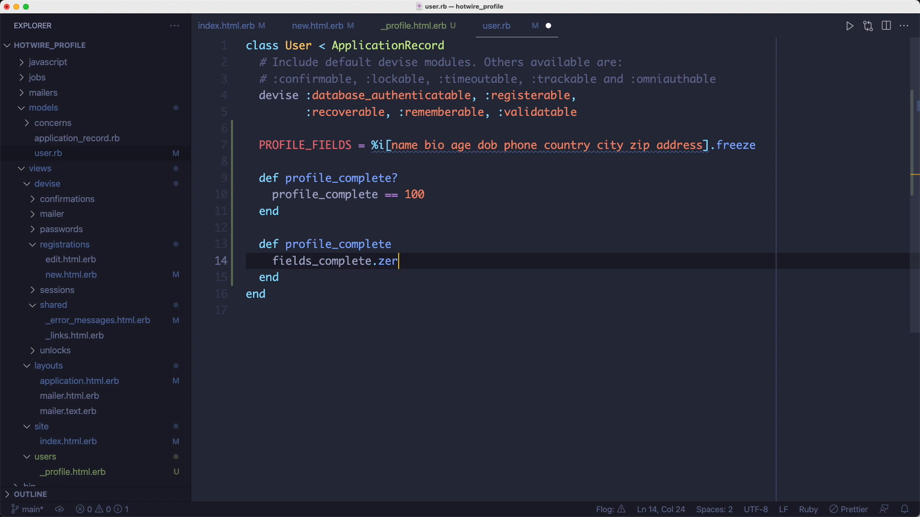
text(o? ? 10)
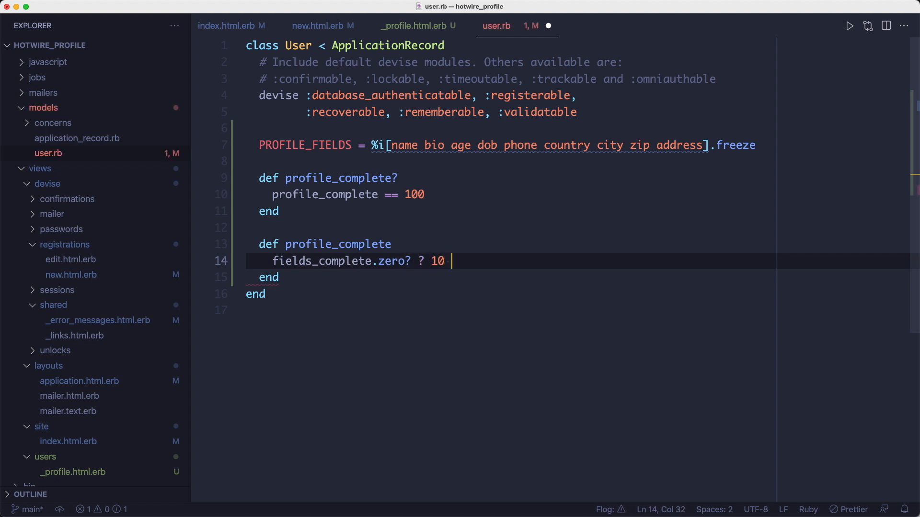
text(: perce)
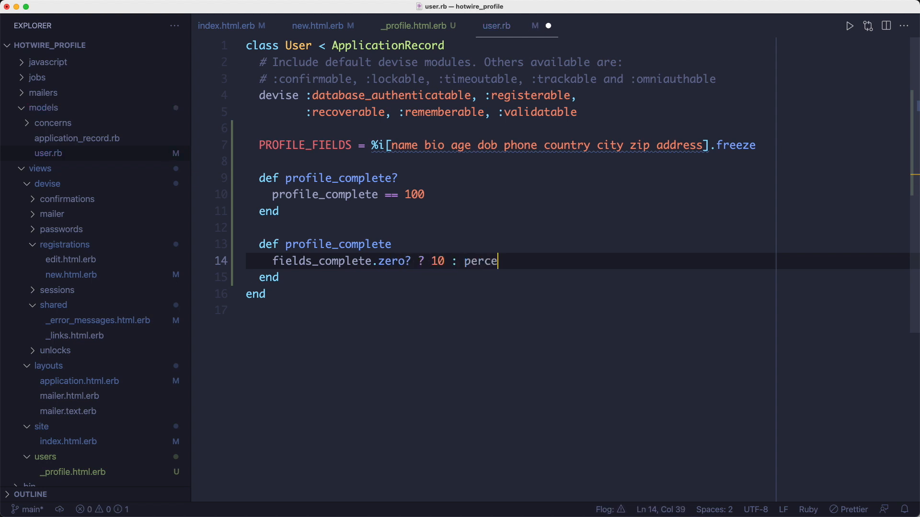
text(nt_complete)
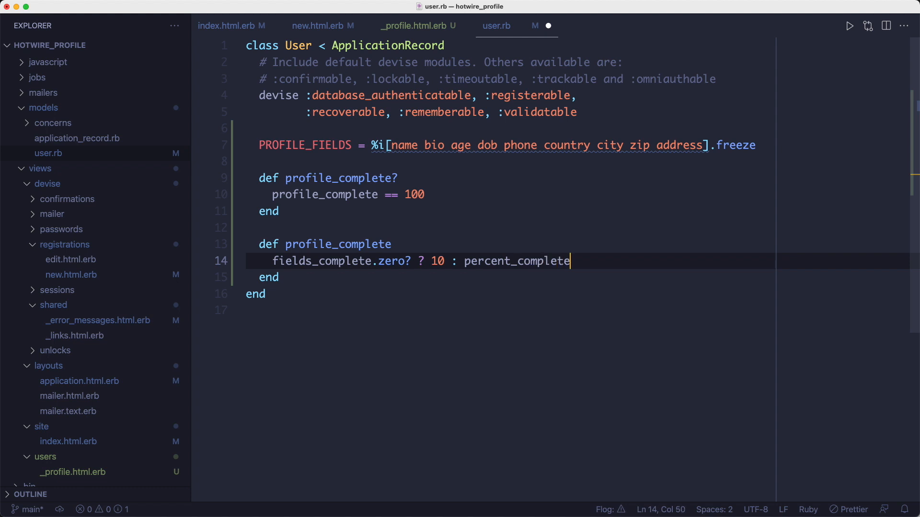
text(priv)
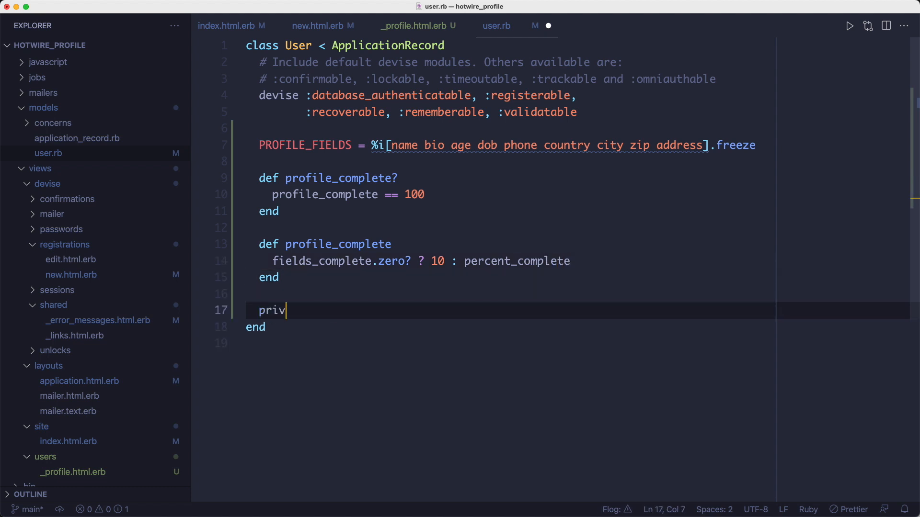
text(ate)
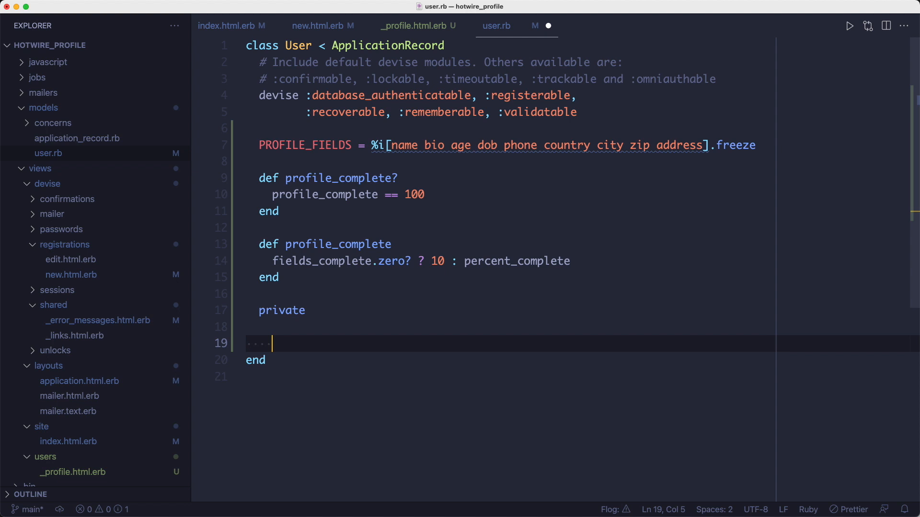
Add fields_complete, a Float count of PROFILE_FIELDS whose __send__(f) values are filled.
text(def fie)
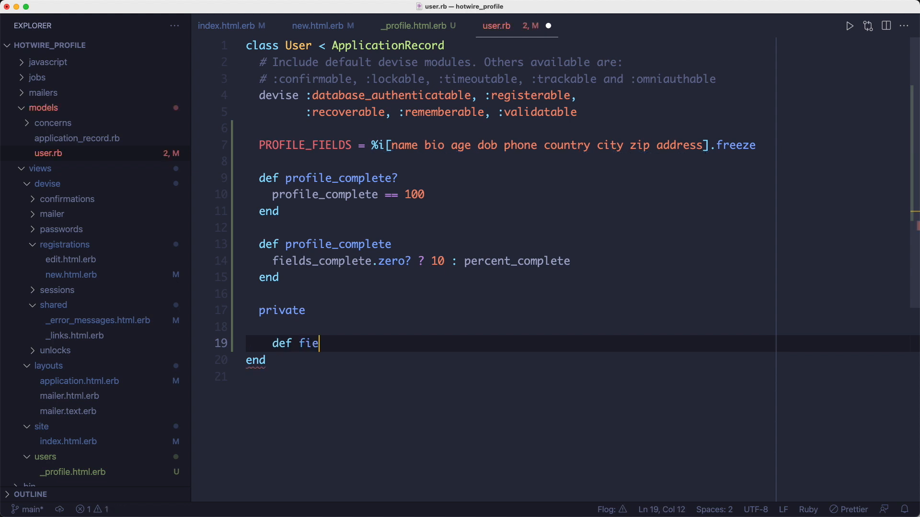
text(lds_complete)
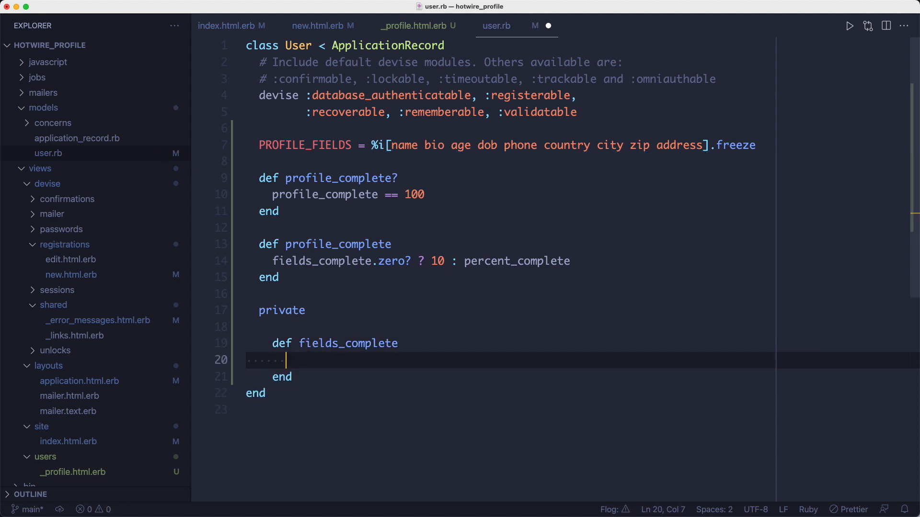
text(PROFILE_FIELDS)
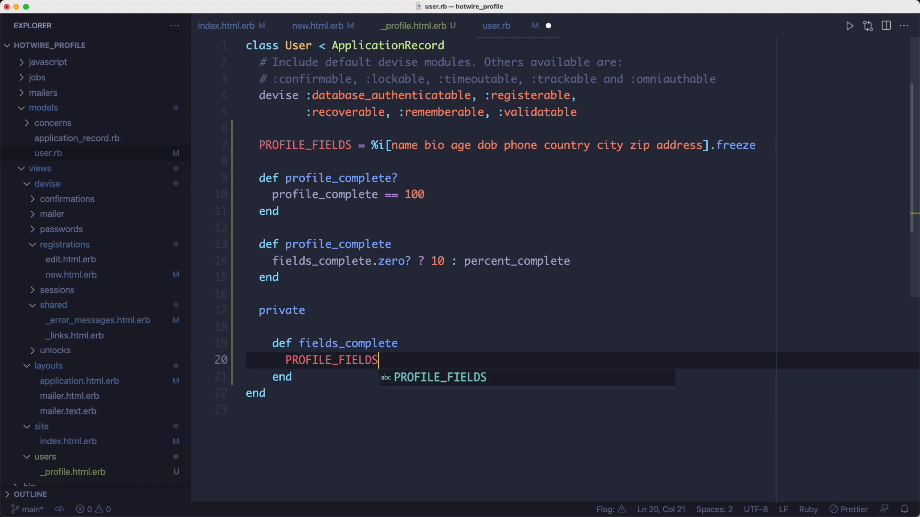
text(.count { |f)
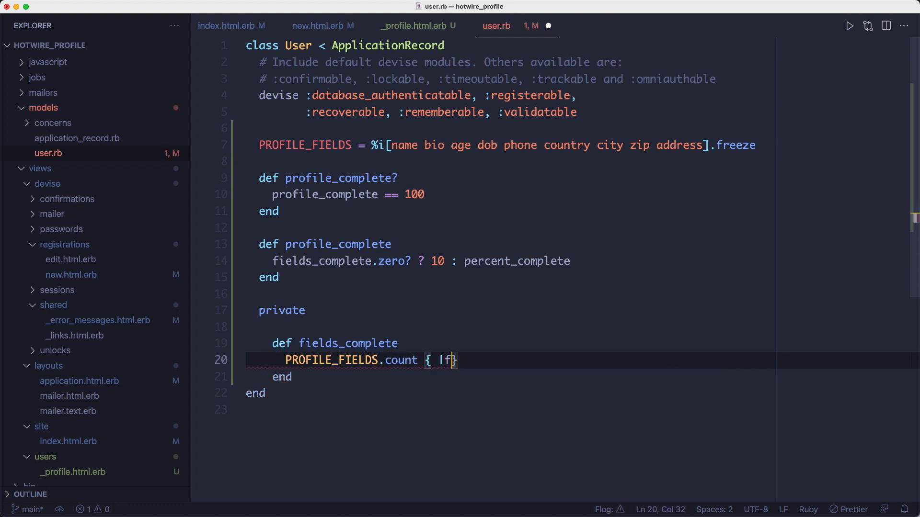
text(__send__(f).present?)
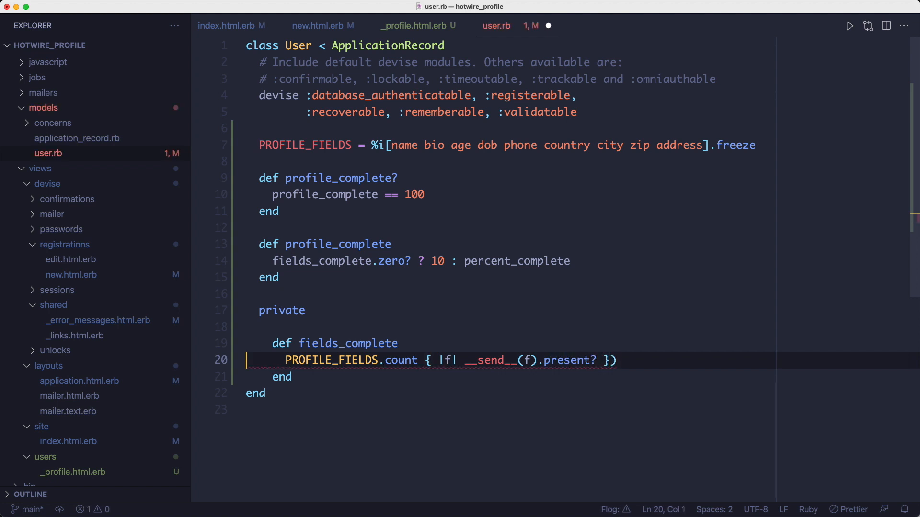
text(Float()
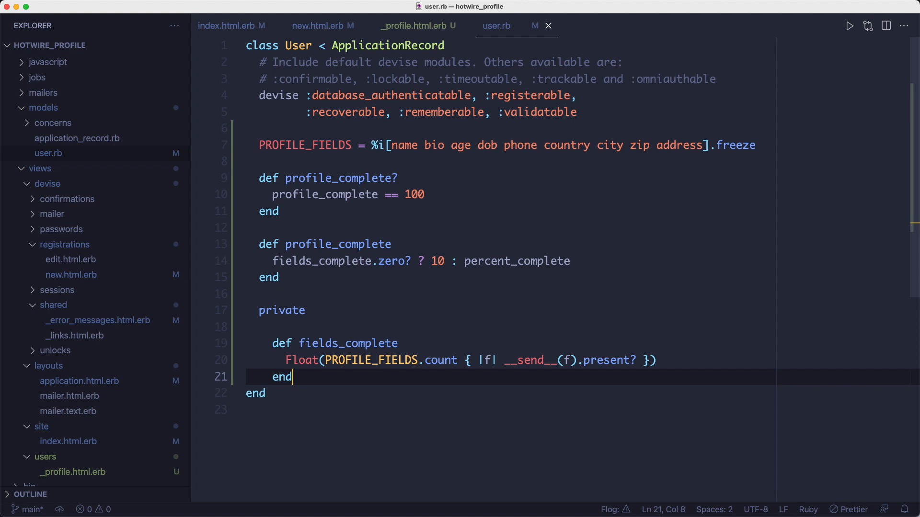
key(enter)
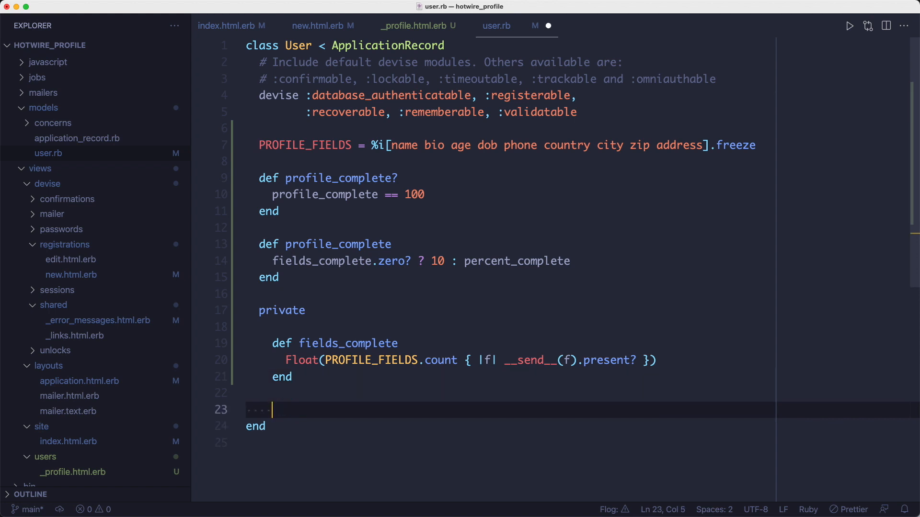
Add percent_complete as fields_complete / fields_total * 100.0, and fields_total from PROFILE_FIELDS.count.
text(def percent_co)
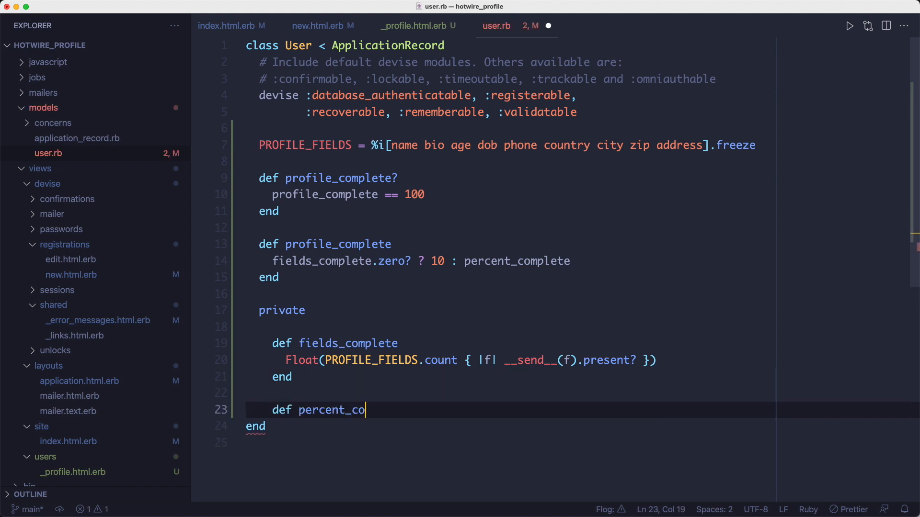
text(mplete)
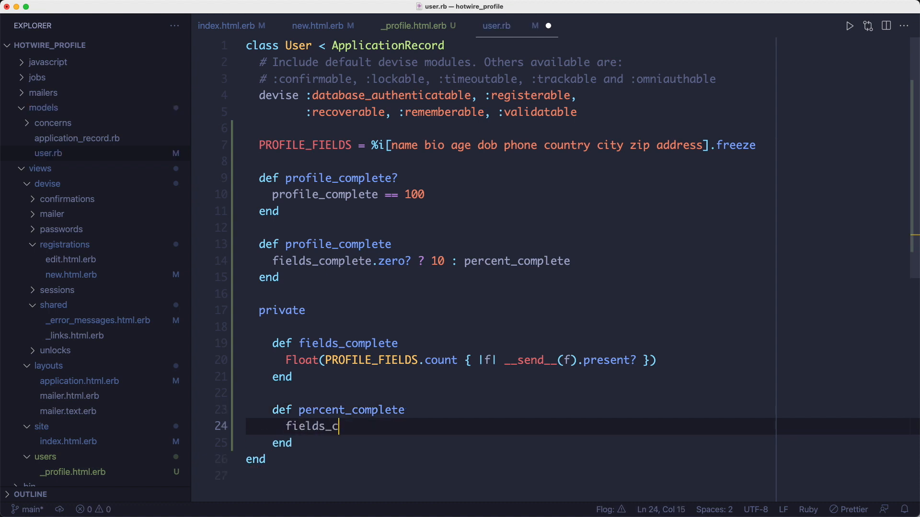
text(omplete / fields_tot)
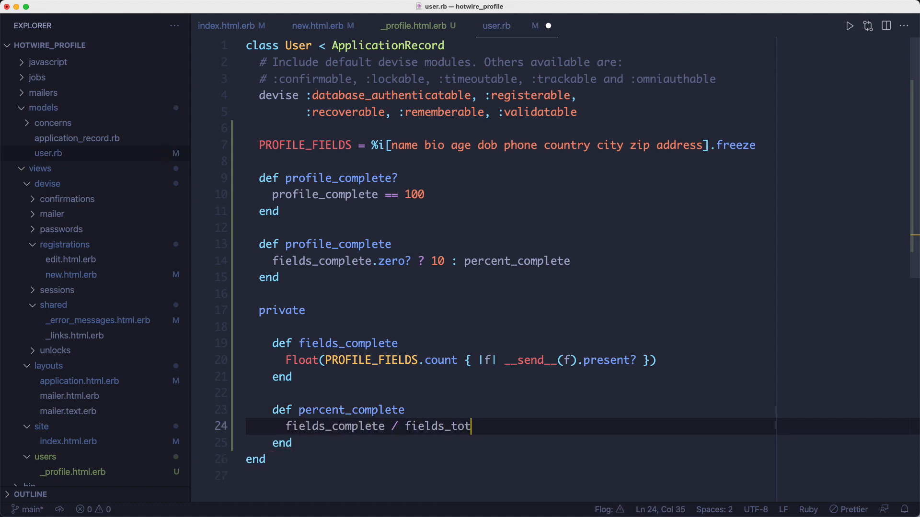
text(al * 100.0)
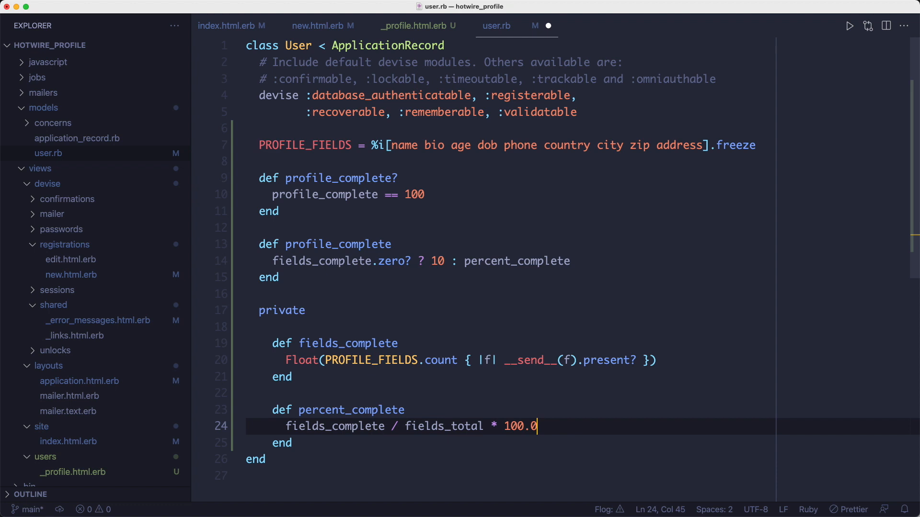
text(def)
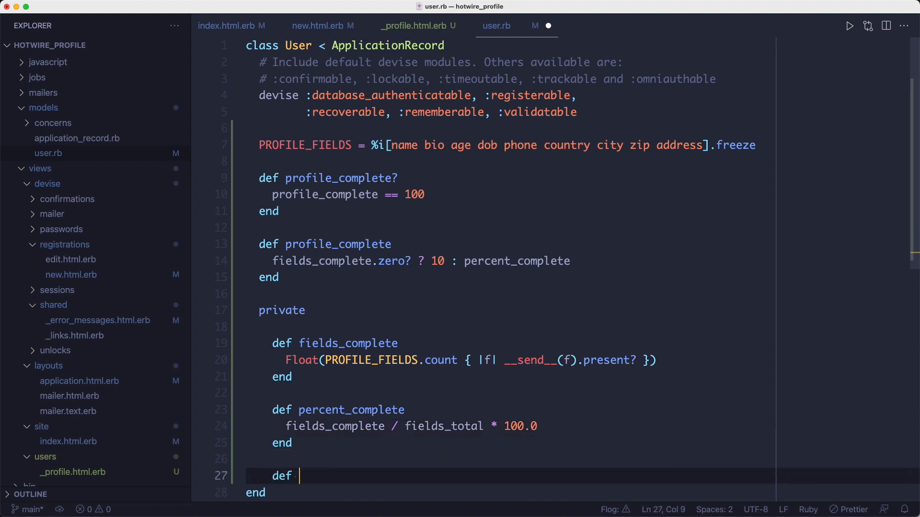
text(fields_total)
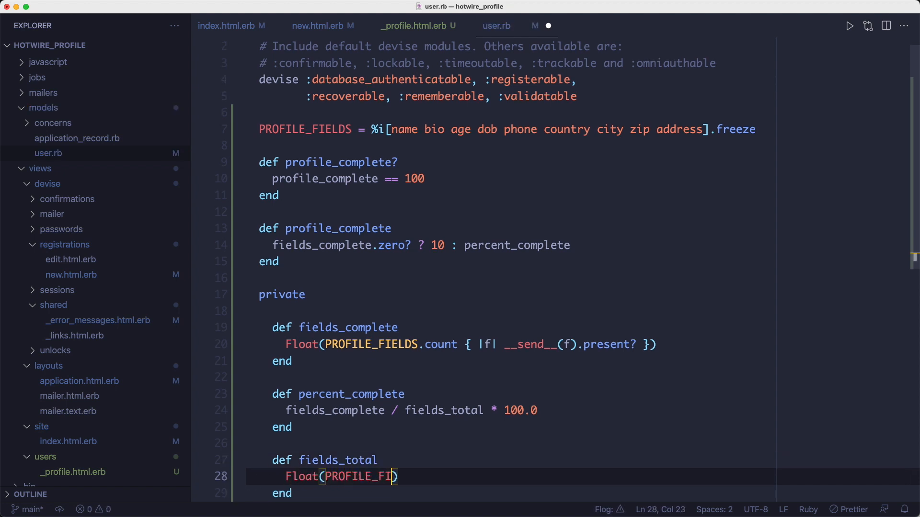
text(ELDS.count)
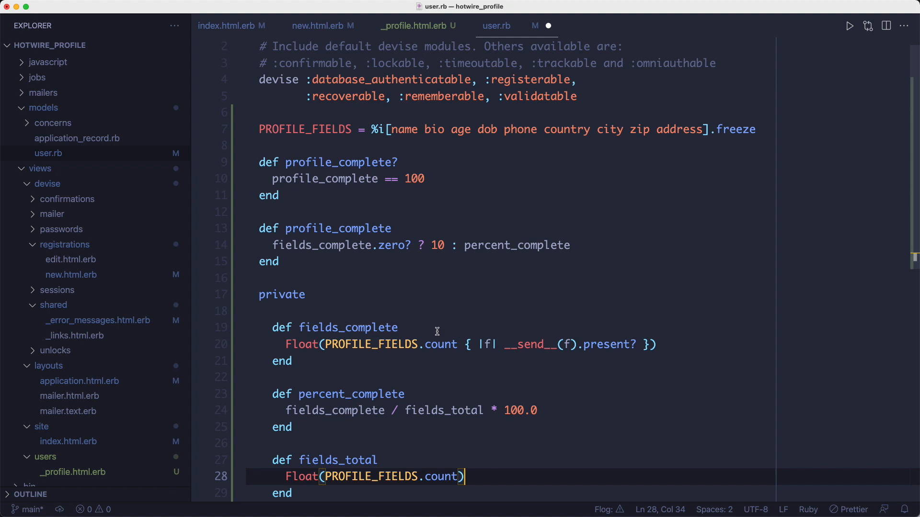
Add missing_profile_section returning the first PROFILE_FIELDS entry whose value is blank.
text(def missing_profile_section)
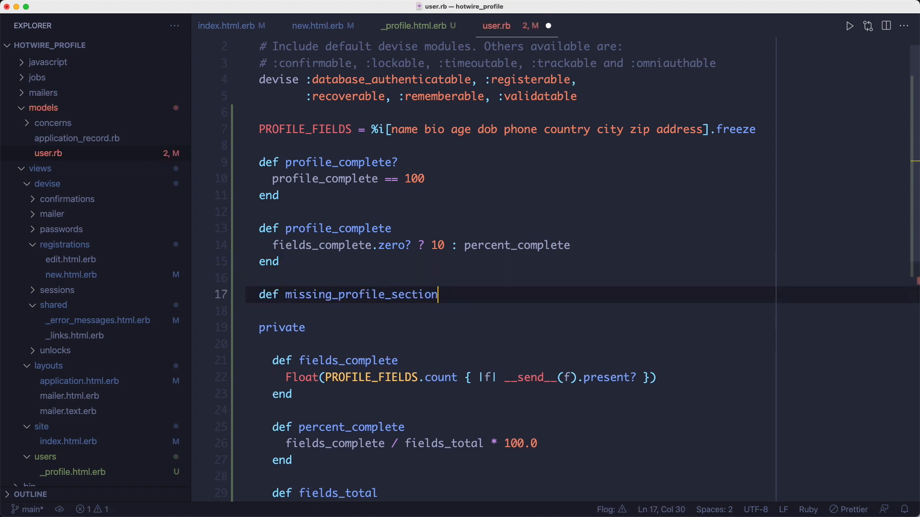
text(PROFILE_FIELDS.select { |f| __send__(f).blank?)
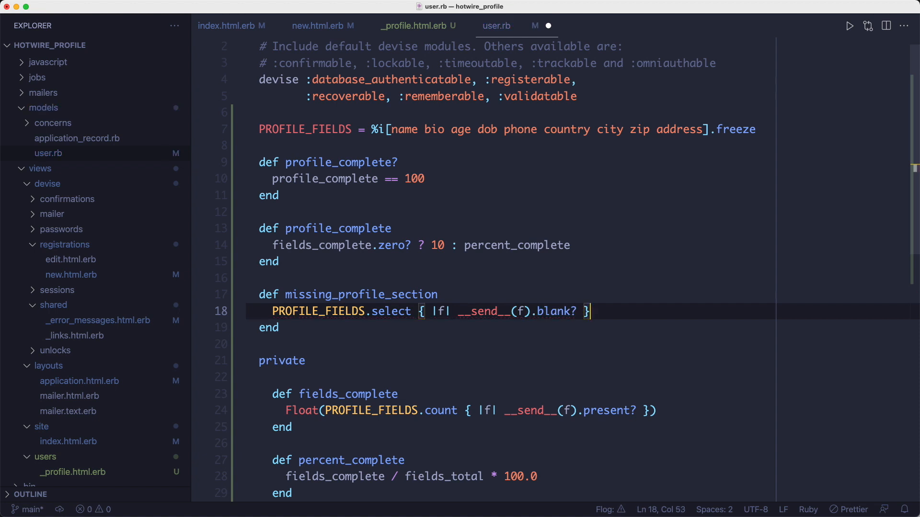
text(.first)
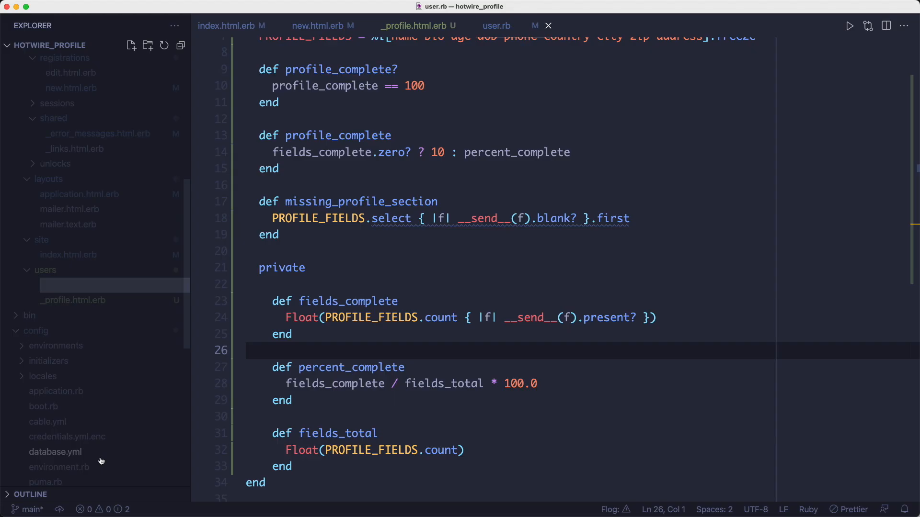
Create the _name partial file in app/views/users.
text(_name.htmler.)
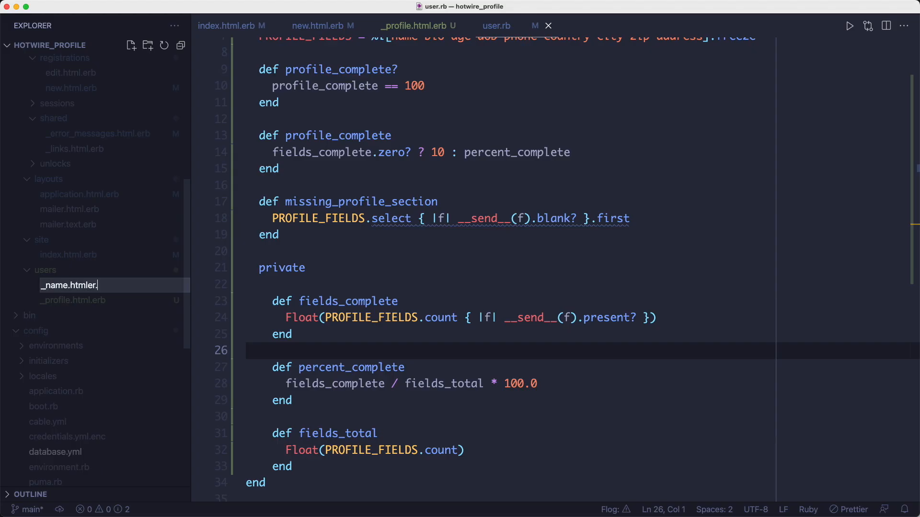
key(Enter)
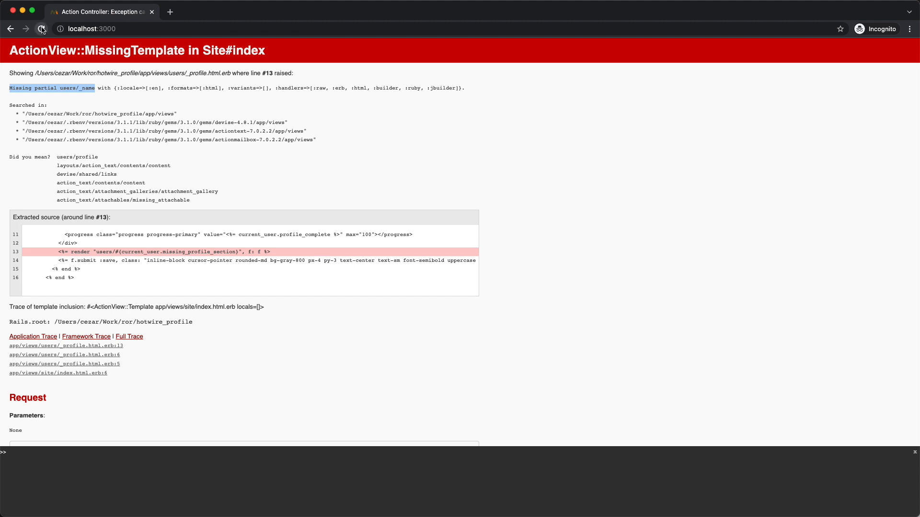
Reload the dashboard in Chrome, showing the missing users/_name partial error.
click(41, 29)
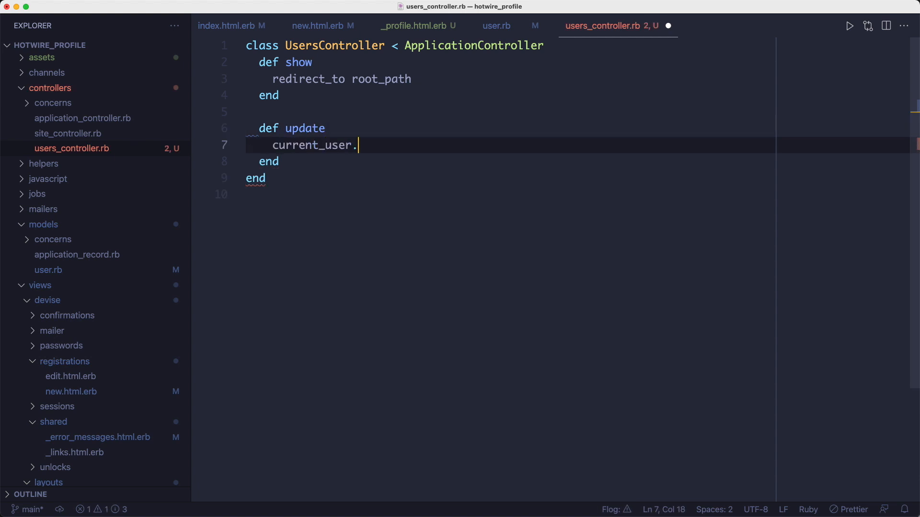
Add current_user.update(user_params) and user_params permitting name, bio, age, dob, phone, country, city, zip, address.
text(update(user_params))
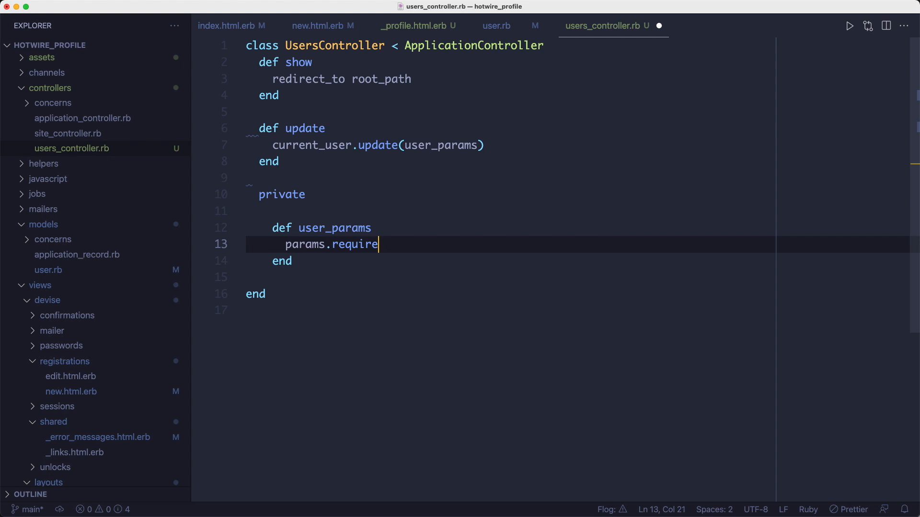
text((:user).permit(:name, :bio, :age, :dob, :phone, :country,)
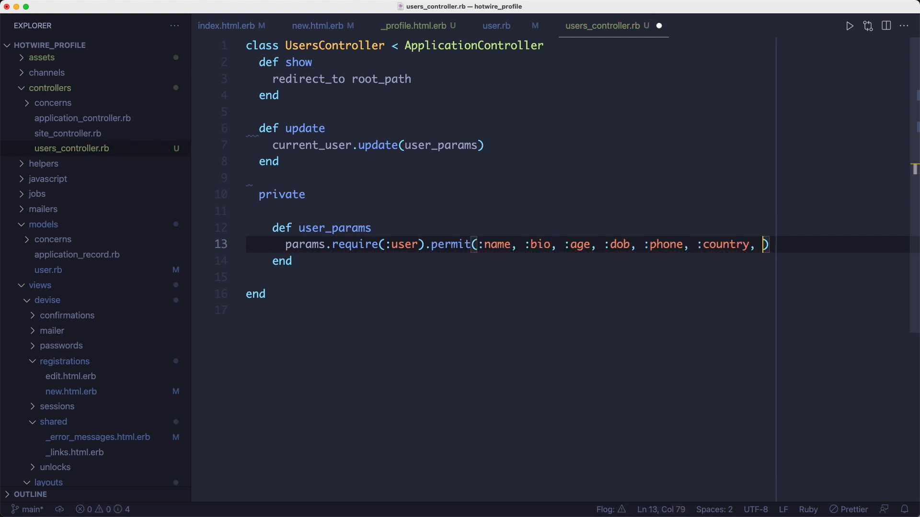
text(:city, :zip, :address)
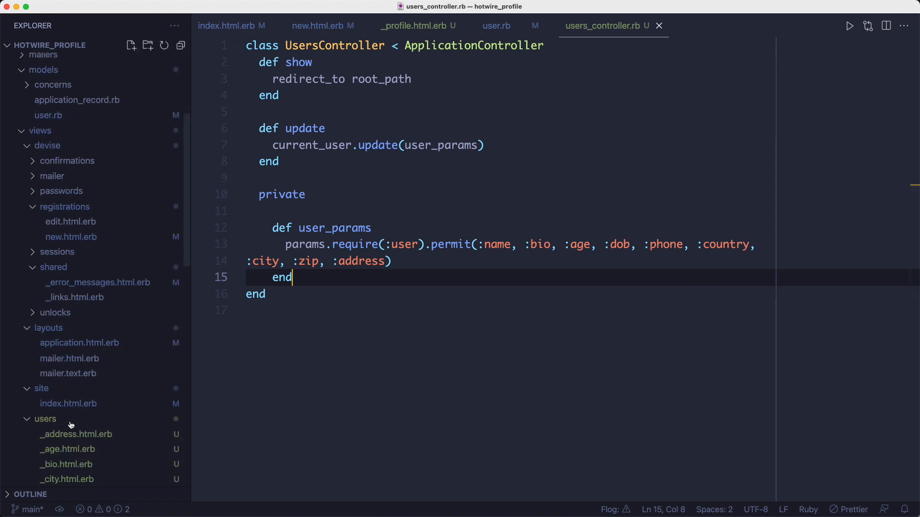
text(upd)
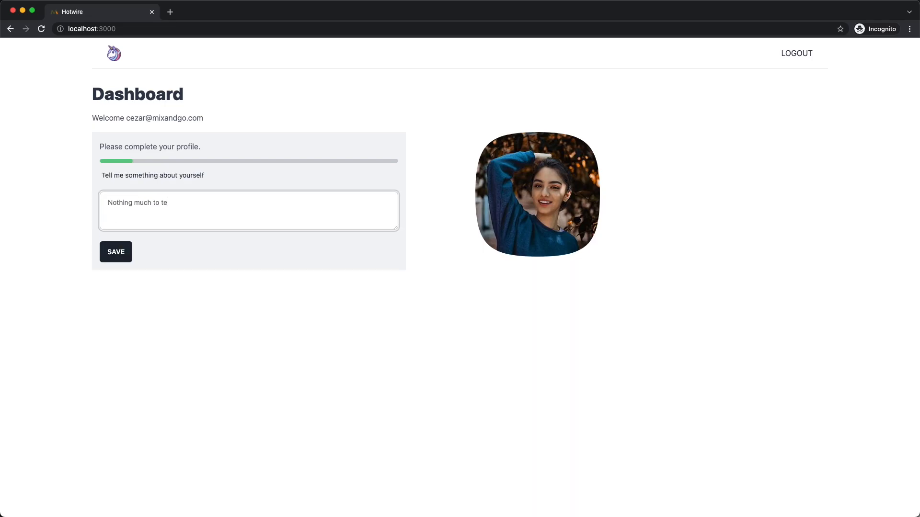
Type a bio answer ending "except I'm aweseome", save it, and submit the address answer.
text(ll, except I'm aweseome)
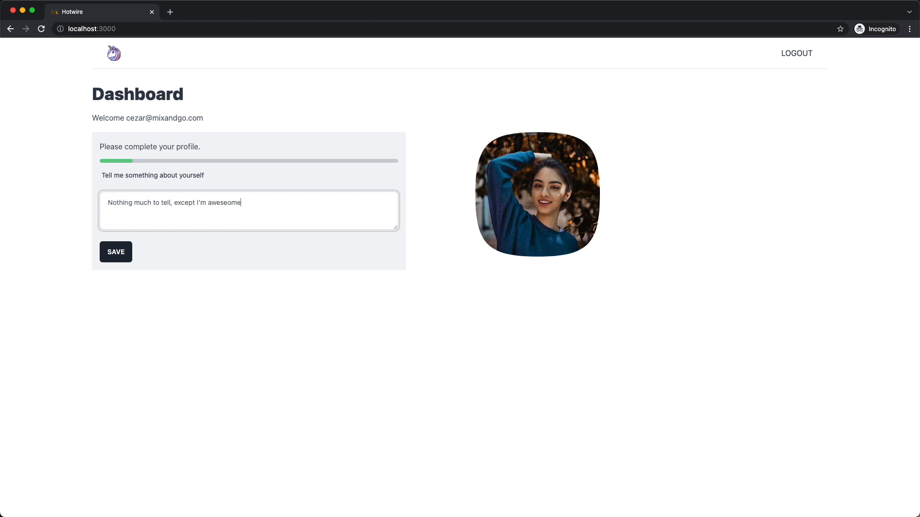
click(115, 252)
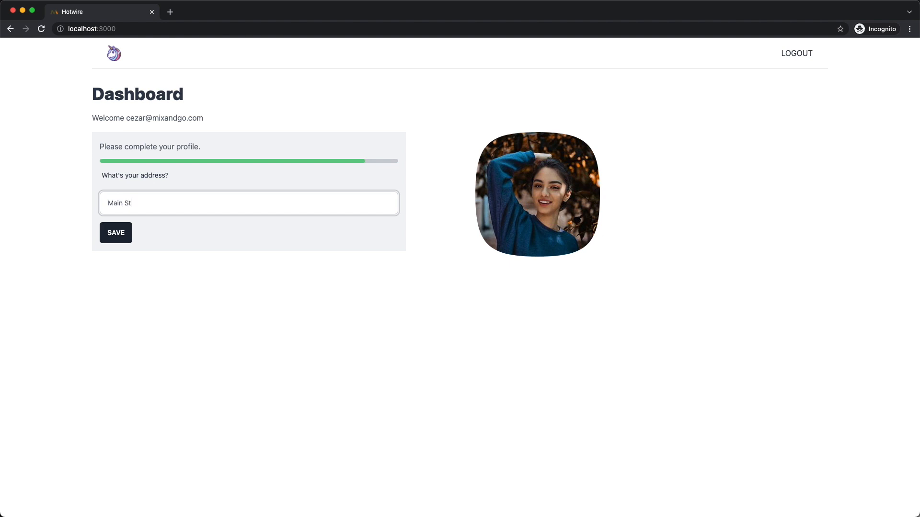
click(115, 233)
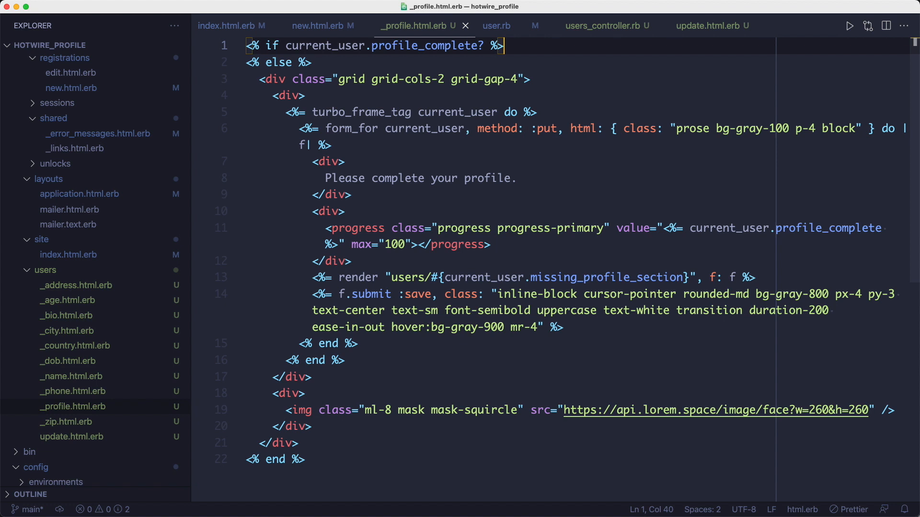
In users_controller.rb's update, add render "users/profile_complete" if current_user.profile_complete?
click(604, 26)
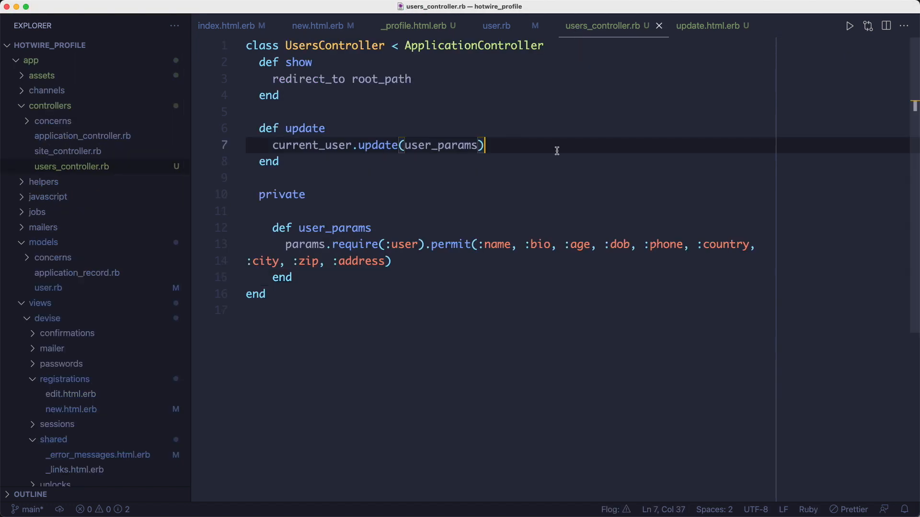
key(Enter)
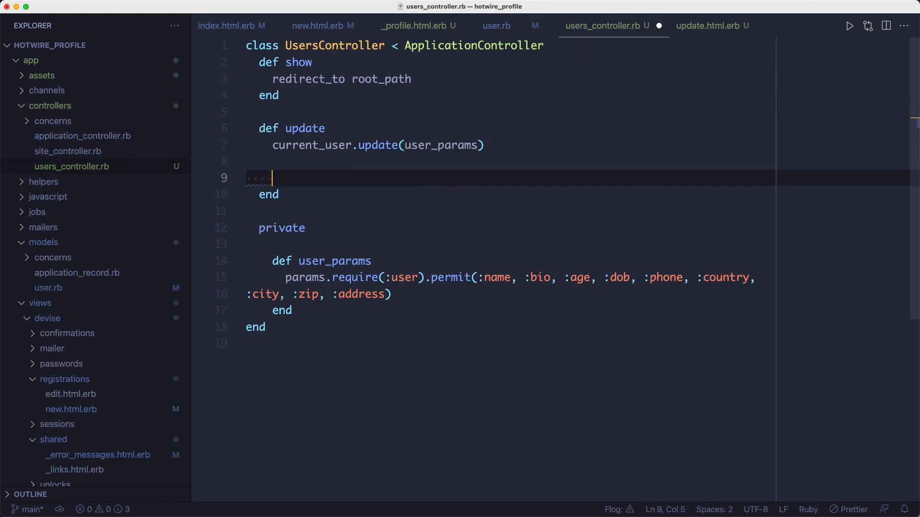
text(render "us")
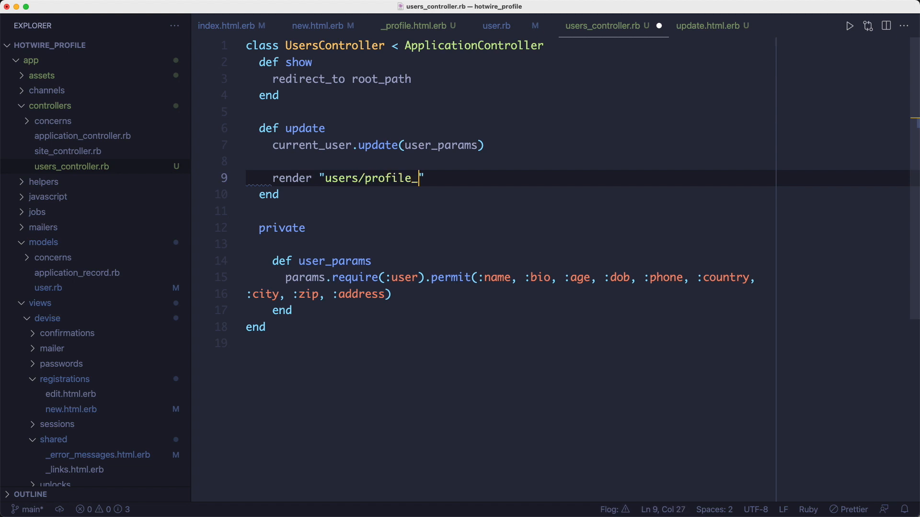
text(complete")
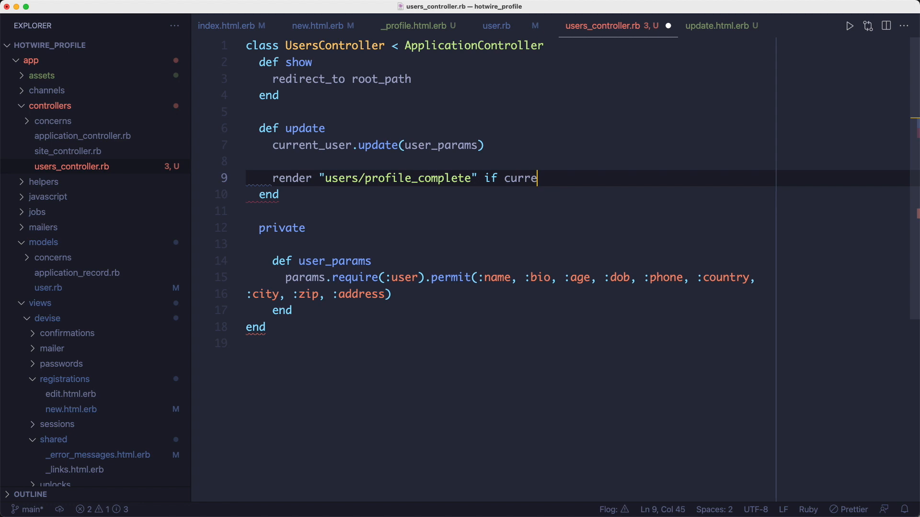
text(nt_user.pro)
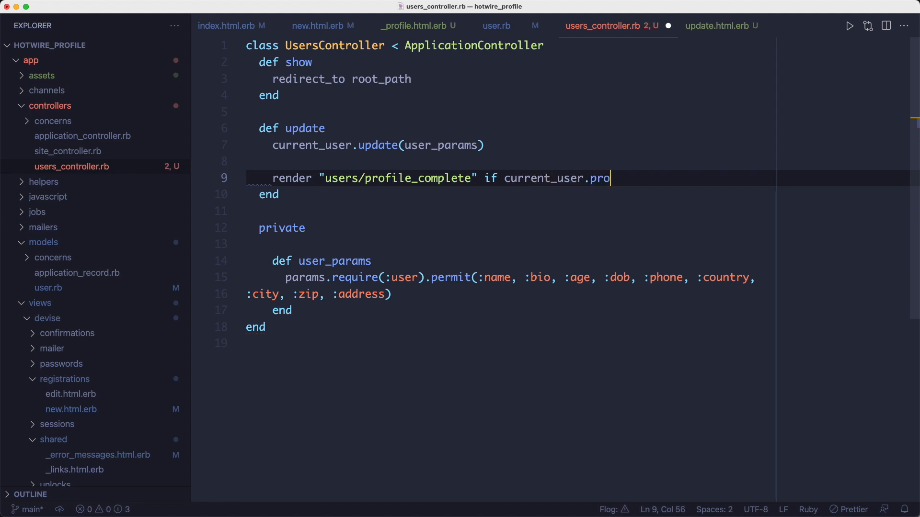
text(file_complere)
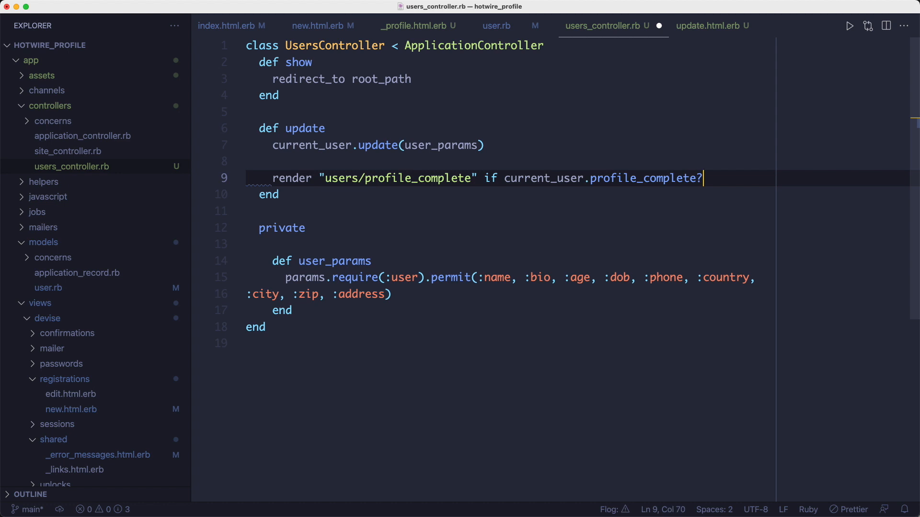
scroll(down, 3)
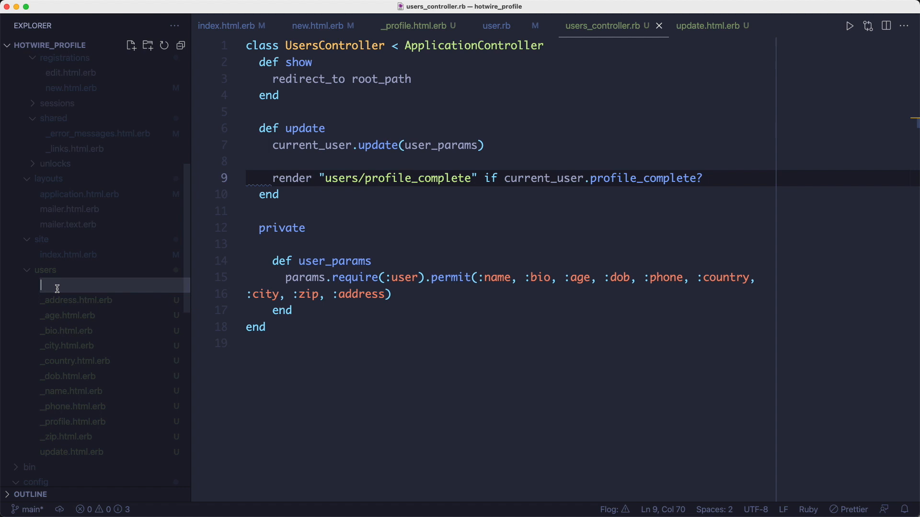
Name the new users view file profile_complete.html.erb.
text(profile_comp)
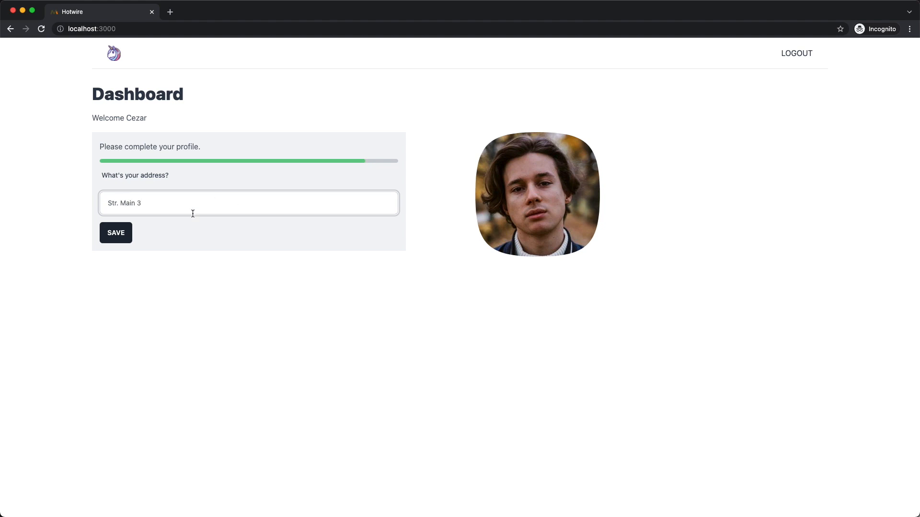
Save the address answer on the dashboard's profile form.
click(115, 232)
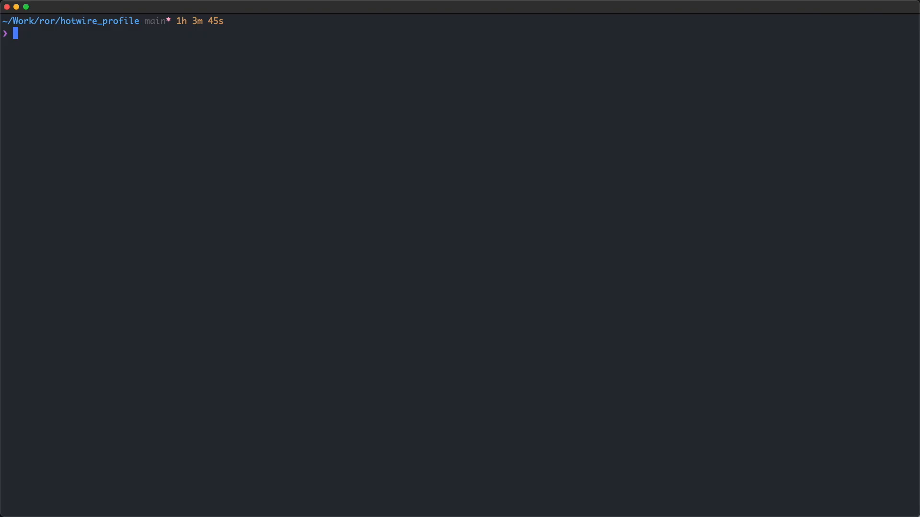
text(yarn add tailwin)
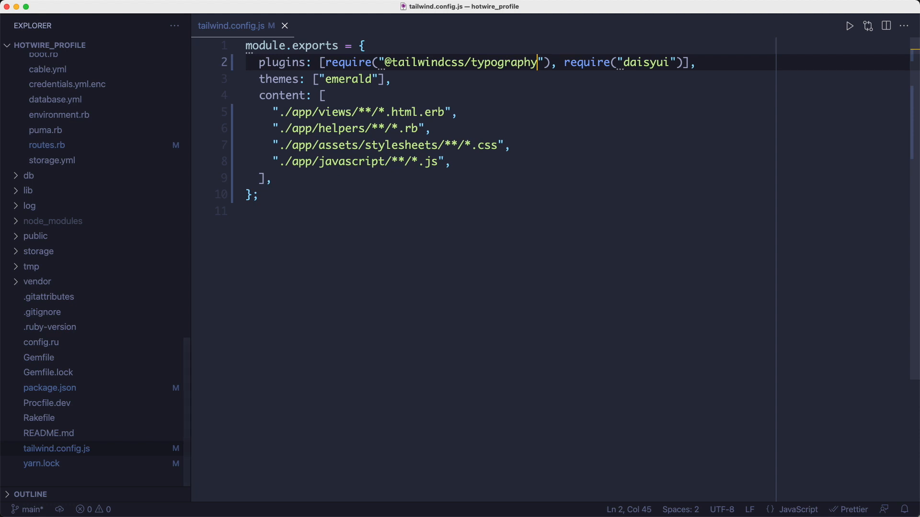
Register the typography plugin in tailwind.config.js and give the profile form animatecss headShake classes.
text(require("tailwi"))
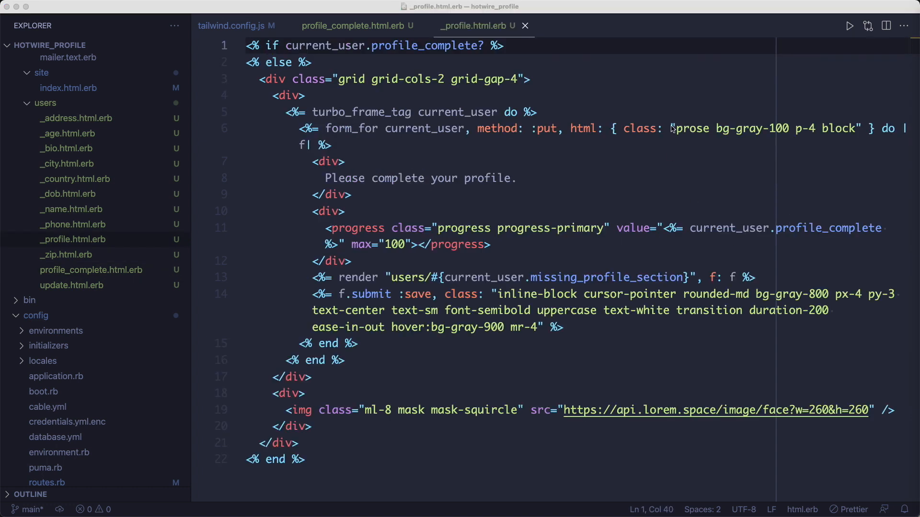
text(animatecss animatecss-bounceIn)
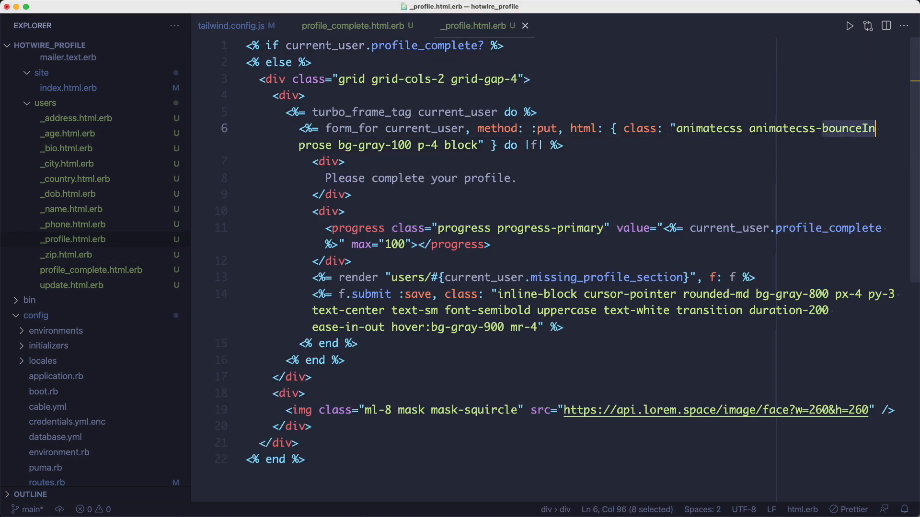
text(headShake)
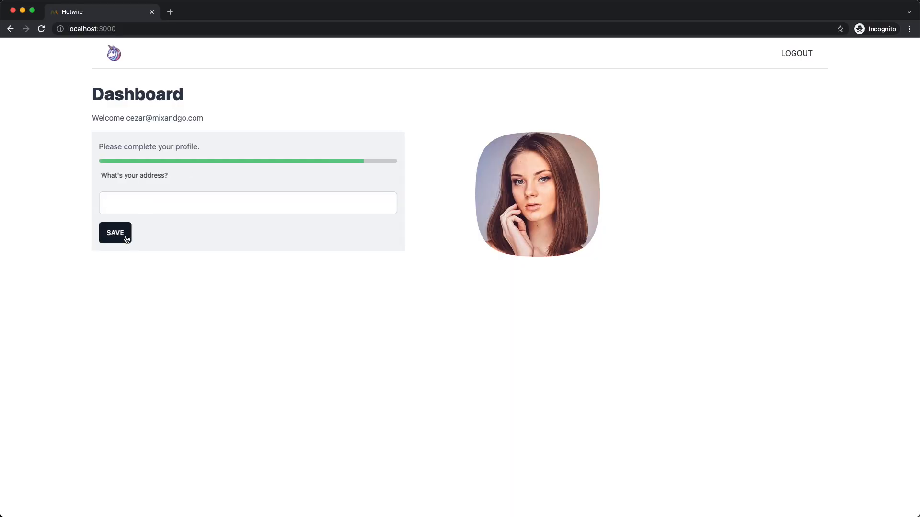
Enter the address 'Str.' and save to reach the 'Your profile is complete' summary.
text(Str.)
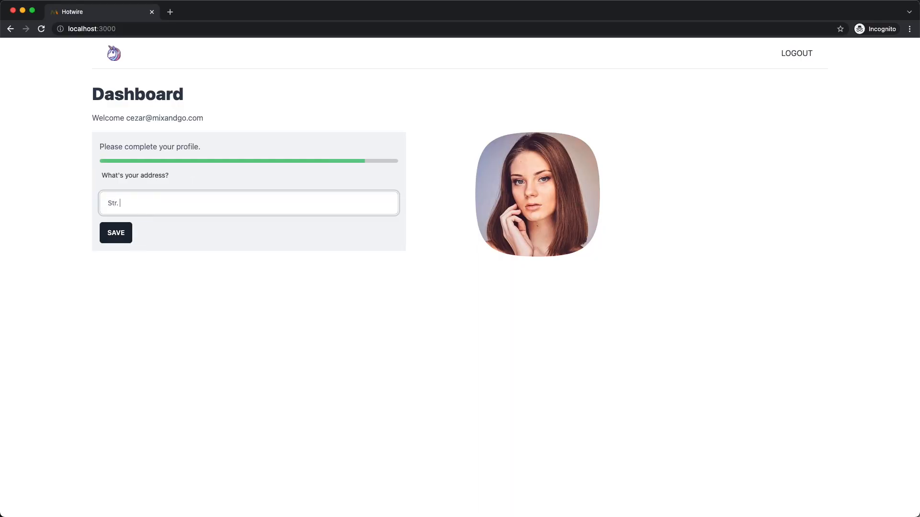
click(115, 232)
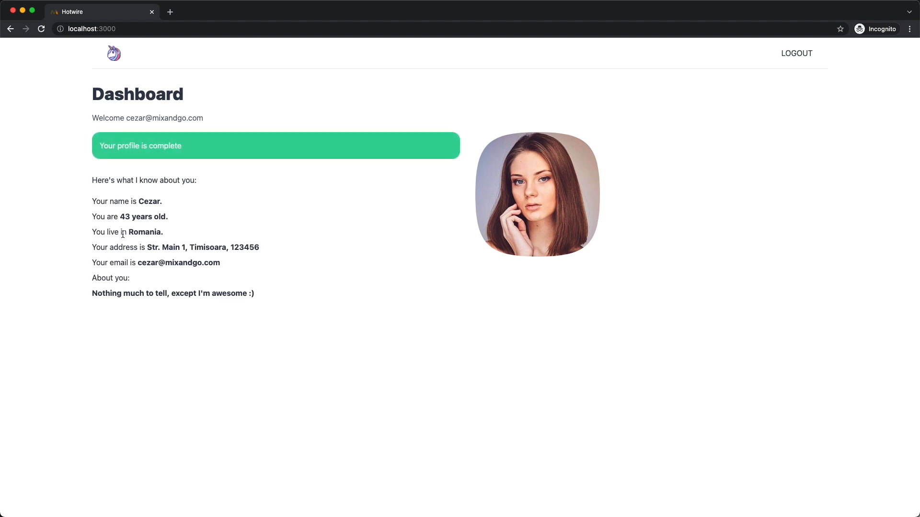